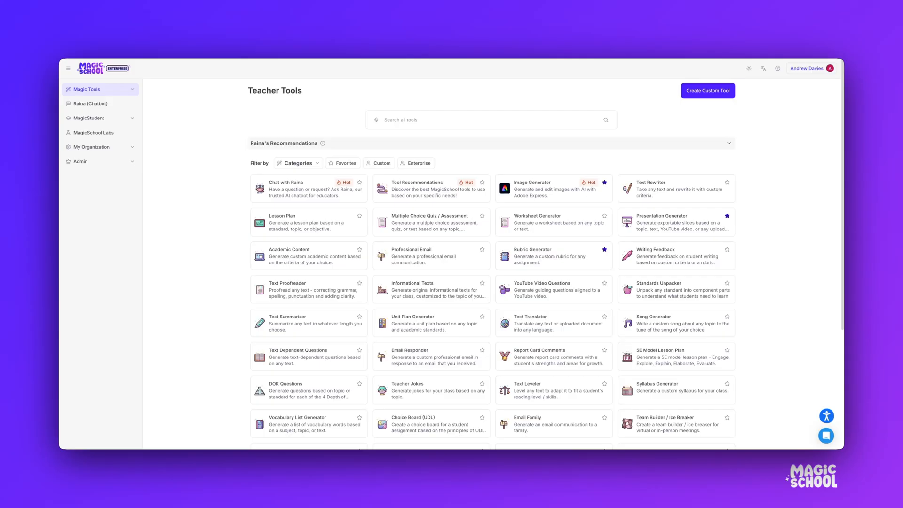
pyautogui.moveTo(101, 118)
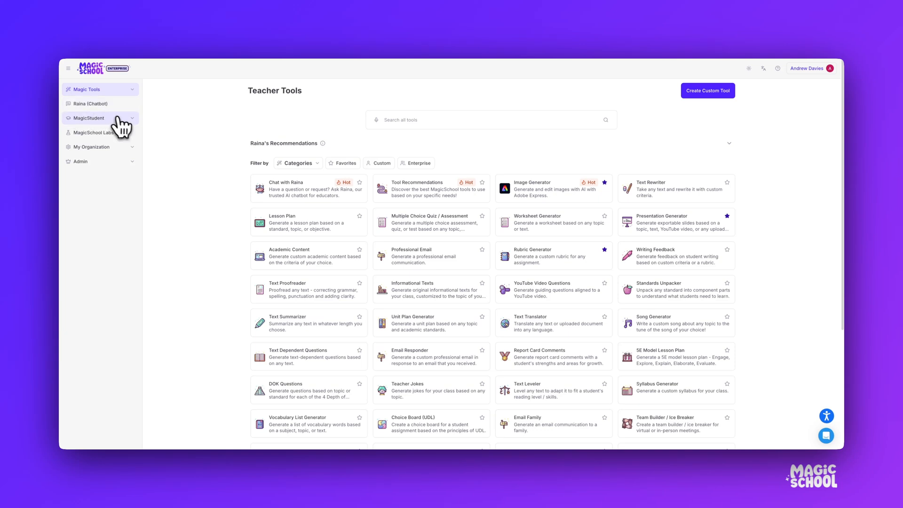
# - Show the Student Tools catalog under MagicStudent
pyautogui.click(89, 119)
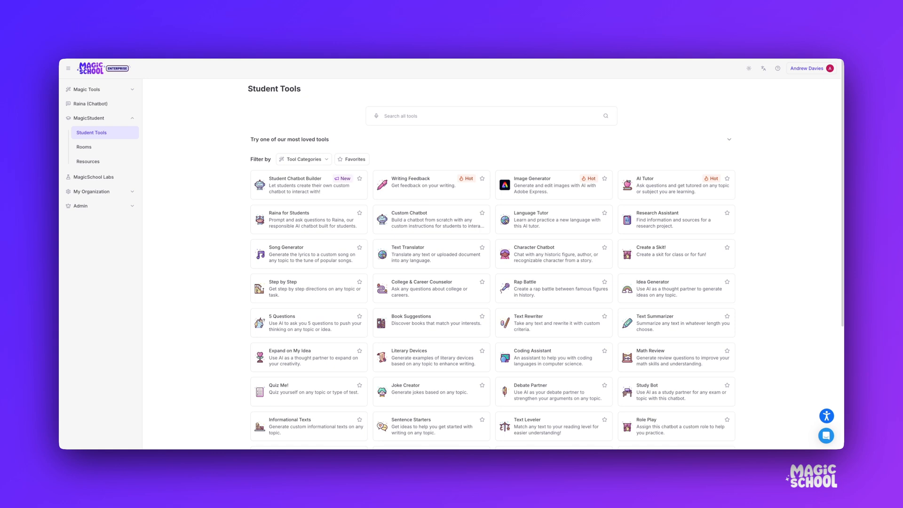
# - Show the Rooms page listing existing student rooms
pyautogui.click(84, 147)
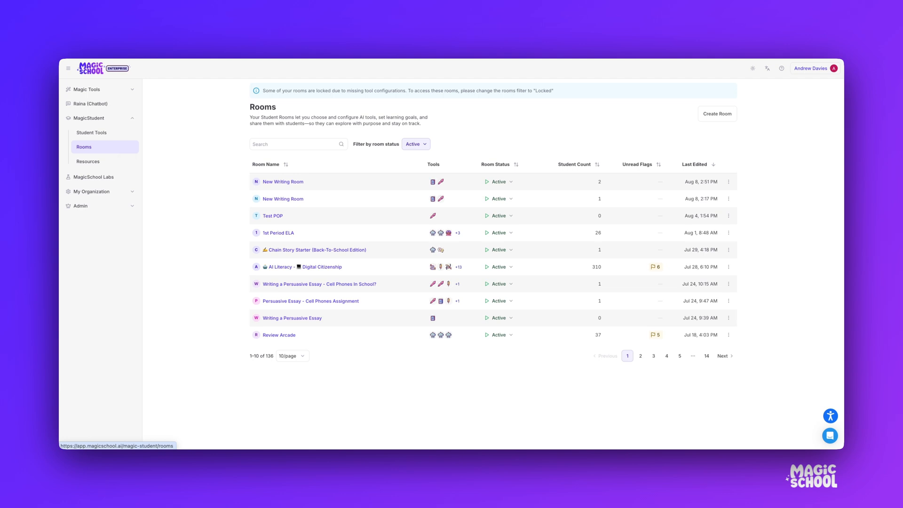
pyautogui.moveTo(241, 189)
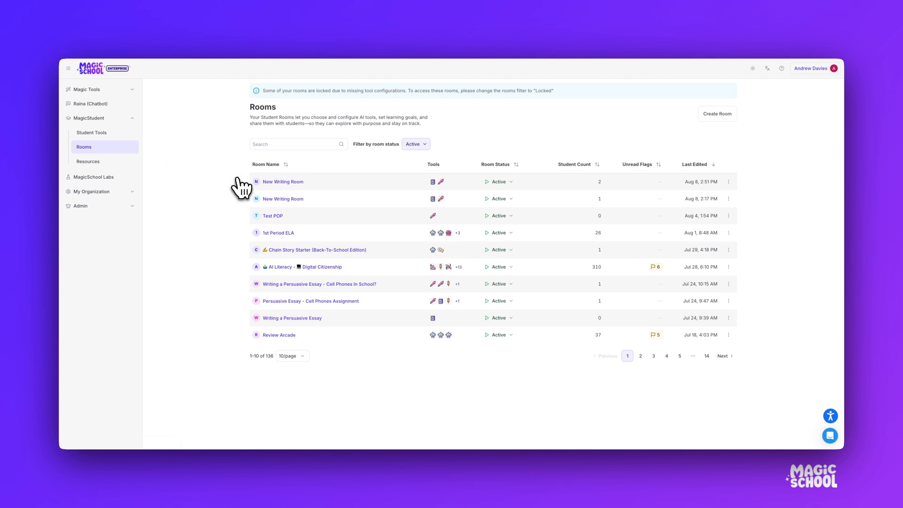
pyautogui.moveTo(242, 187)
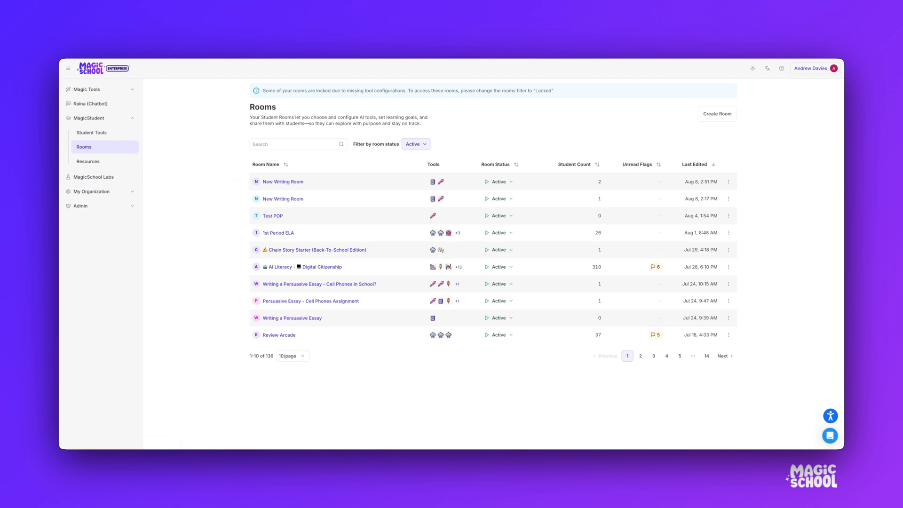
pyautogui.moveTo(717, 113)
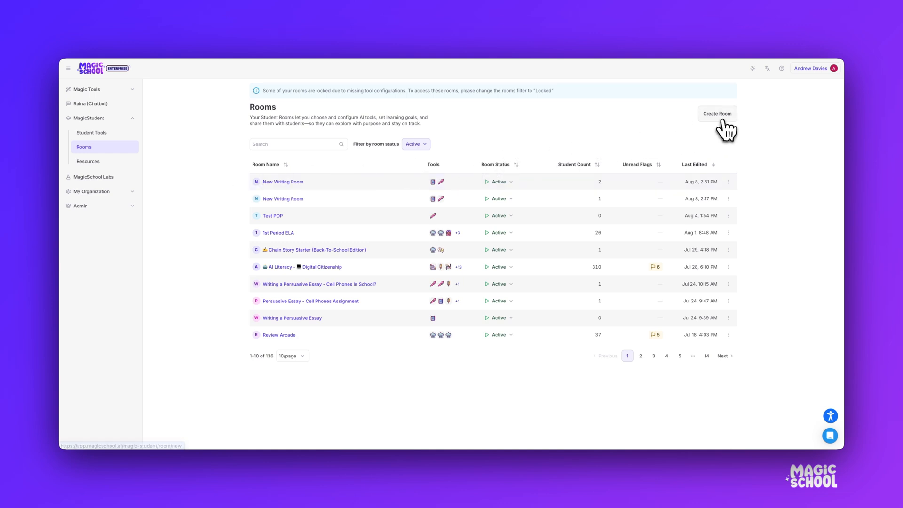
# - Create a new room with Writing Feedback as its first tool and focus its Tool Name field
pyautogui.click(717, 113)
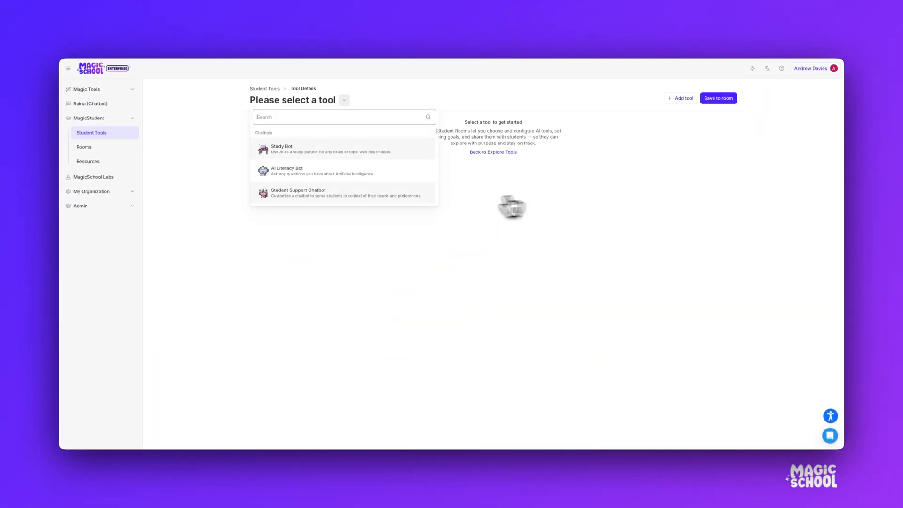
pyautogui.click(493, 152)
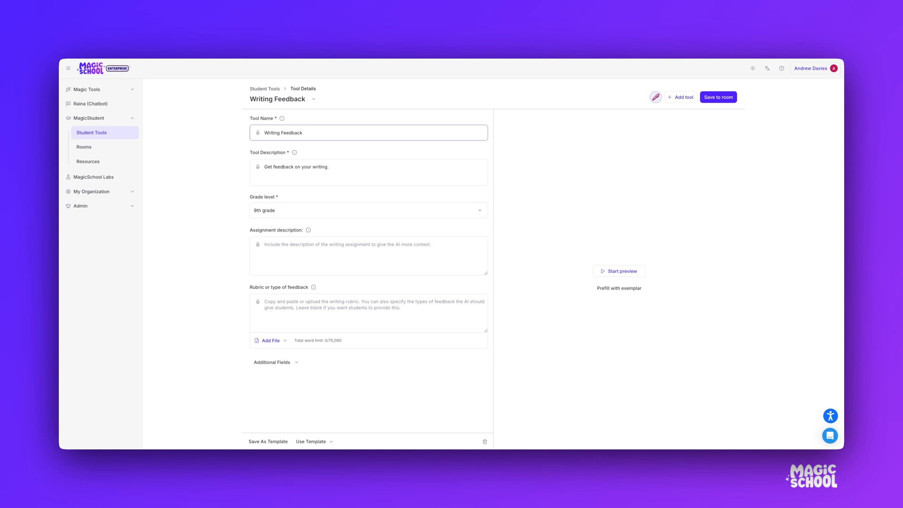
pyautogui.click(369, 133)
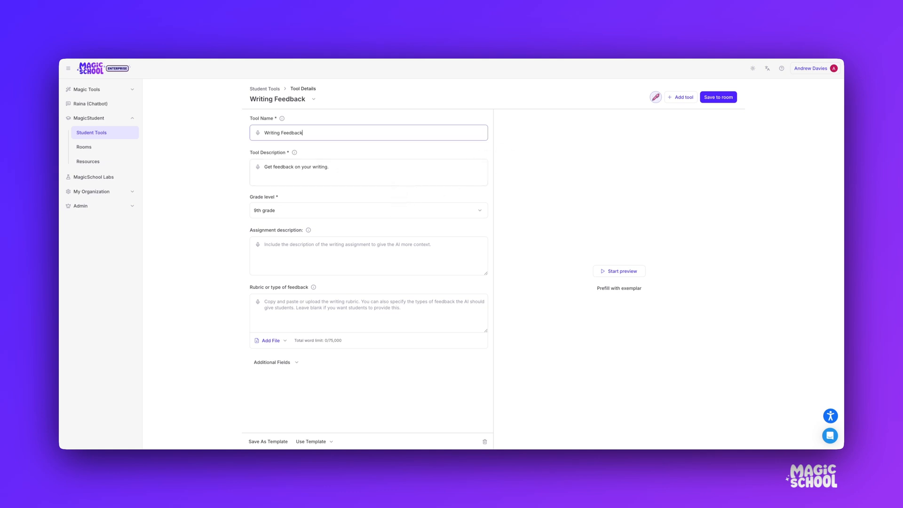
pyautogui.moveTo(538, 185)
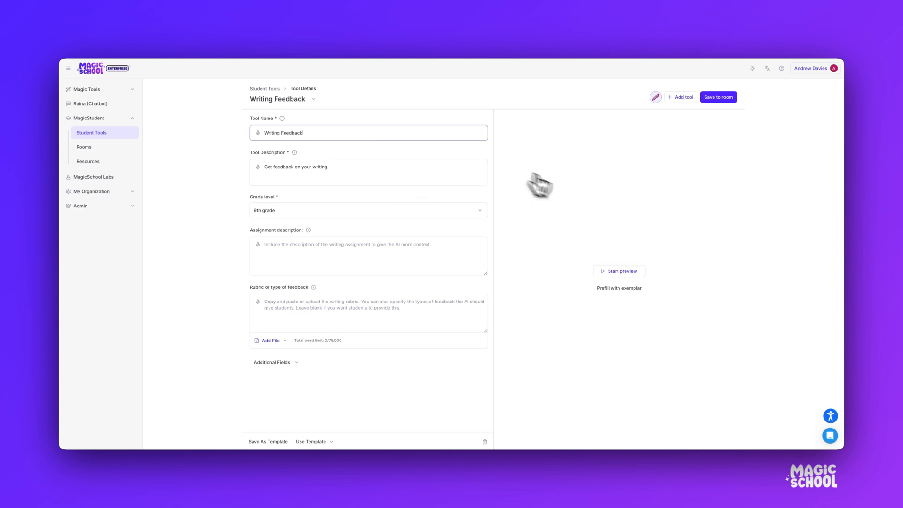
pyautogui.moveTo(538, 187)
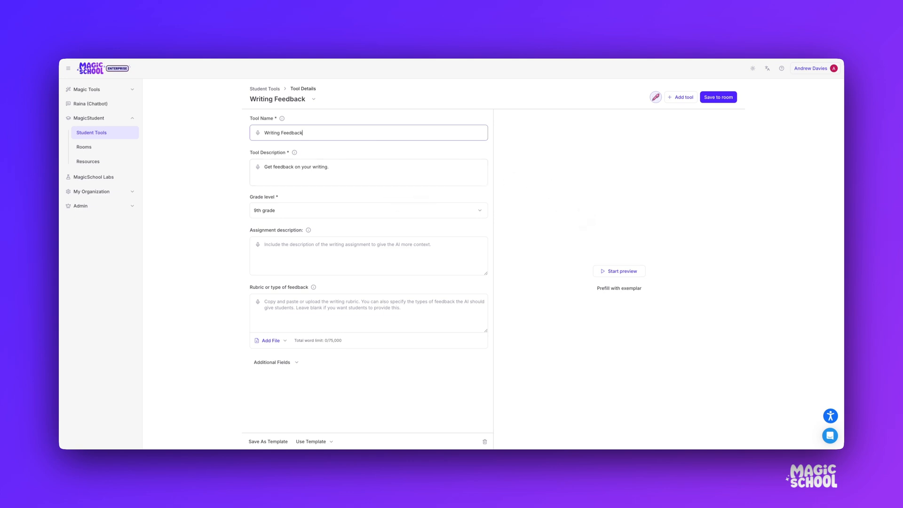
pyautogui.moveTo(338, 420)
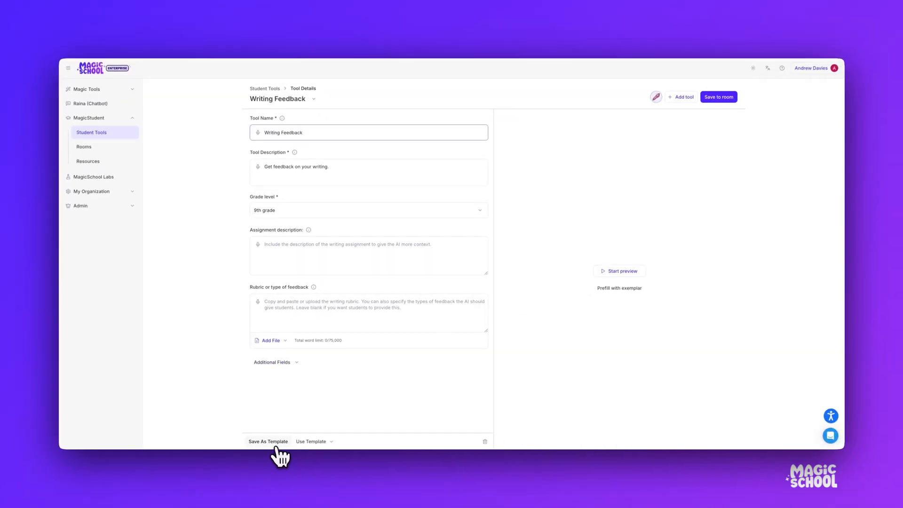
# - Load the saved Persuasion Essay template with its essay description and Persuasion Rubric.pdf attached
pyautogui.click(311, 441)
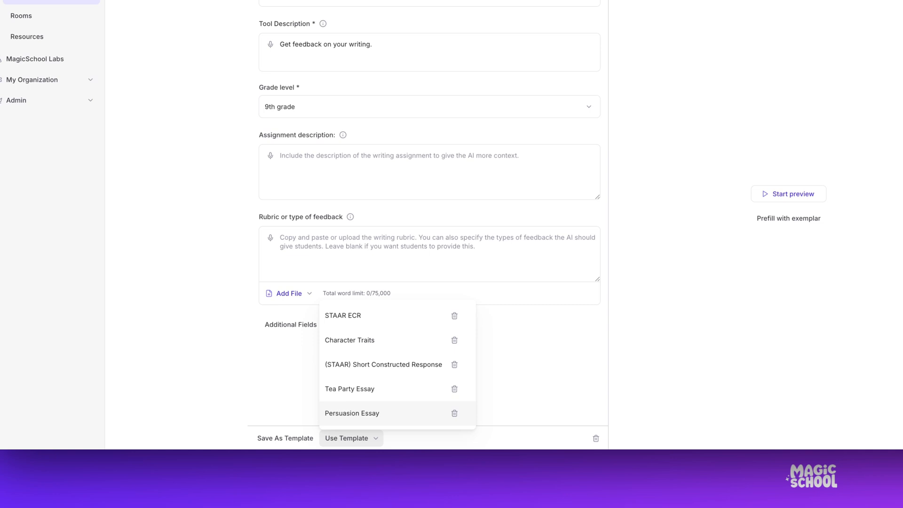
pyautogui.click(351, 413)
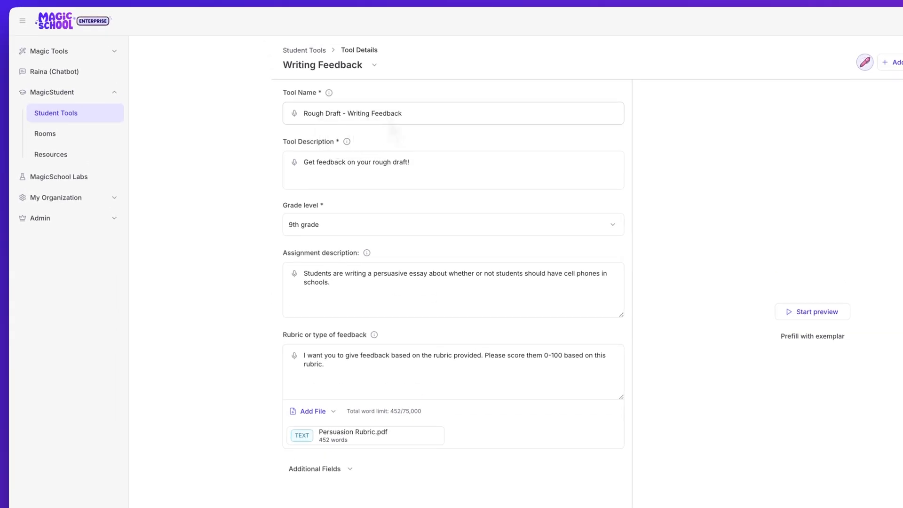
pyautogui.moveTo(396, 137)
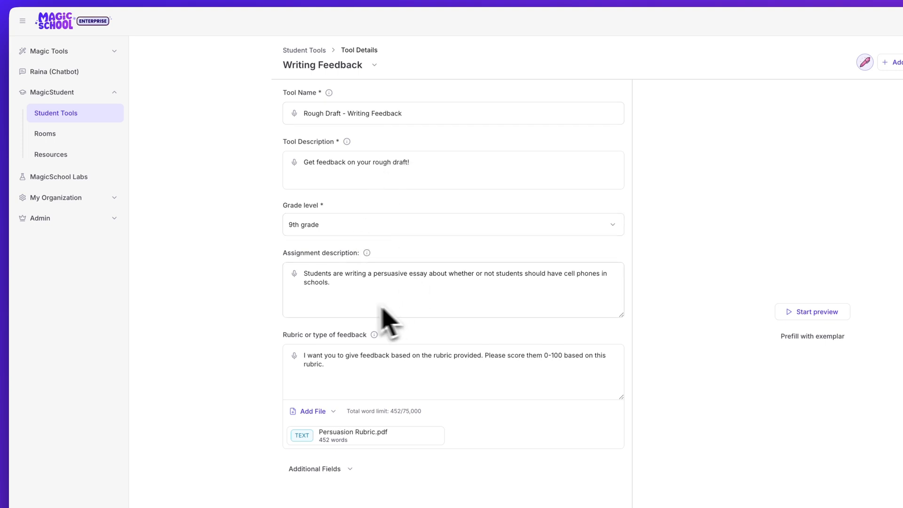
pyautogui.scroll(-3)
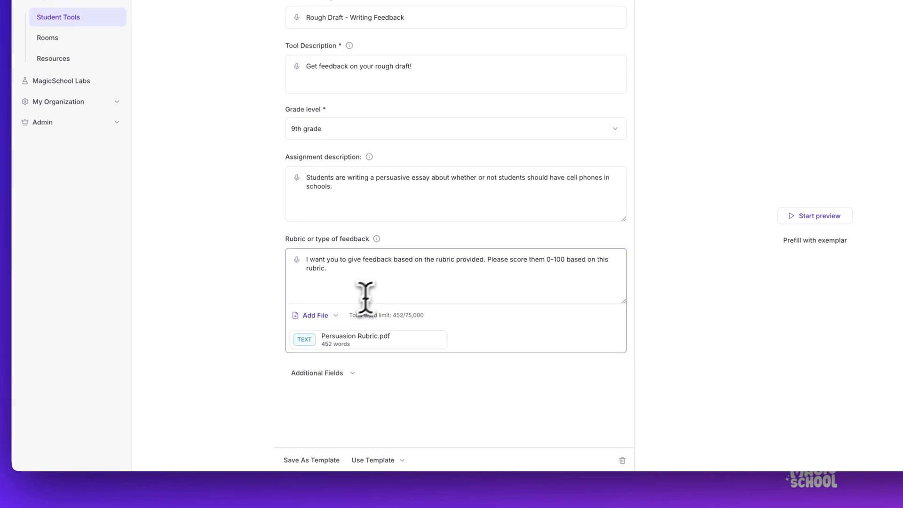
pyautogui.click(315, 315)
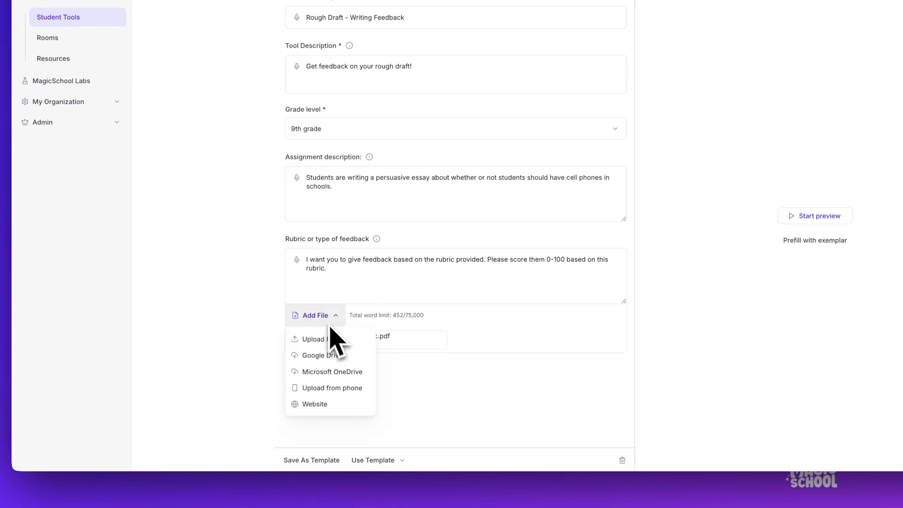
pyautogui.moveTo(333, 344)
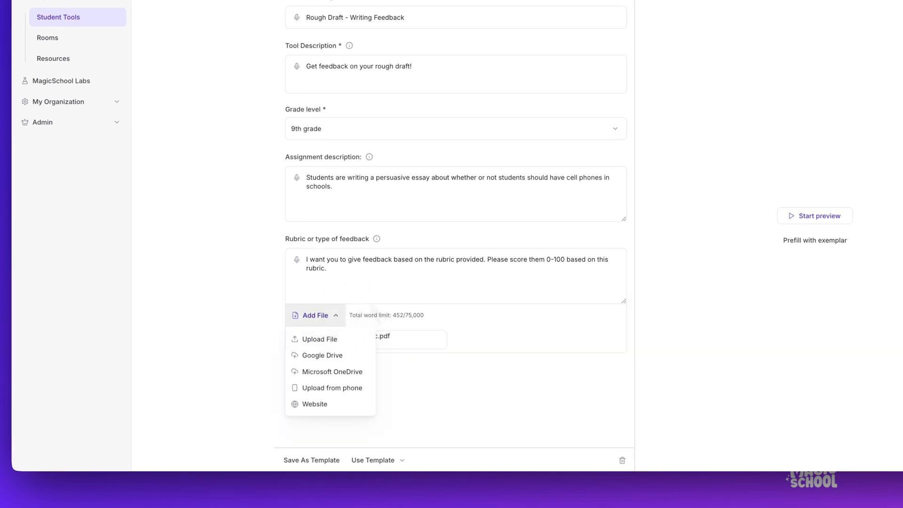
pyautogui.click(321, 338)
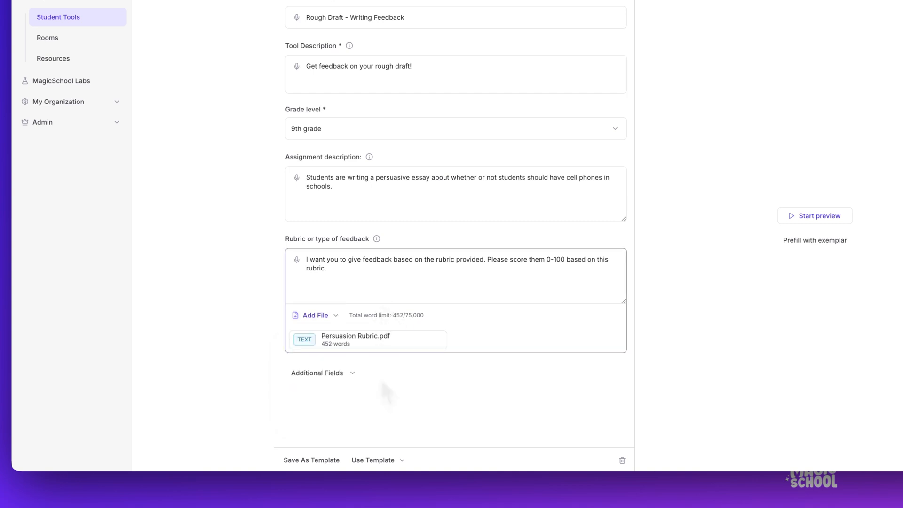
# - Add an AI-refined instruction allowing students one draft submission with no further feedback
pyautogui.click(323, 373)
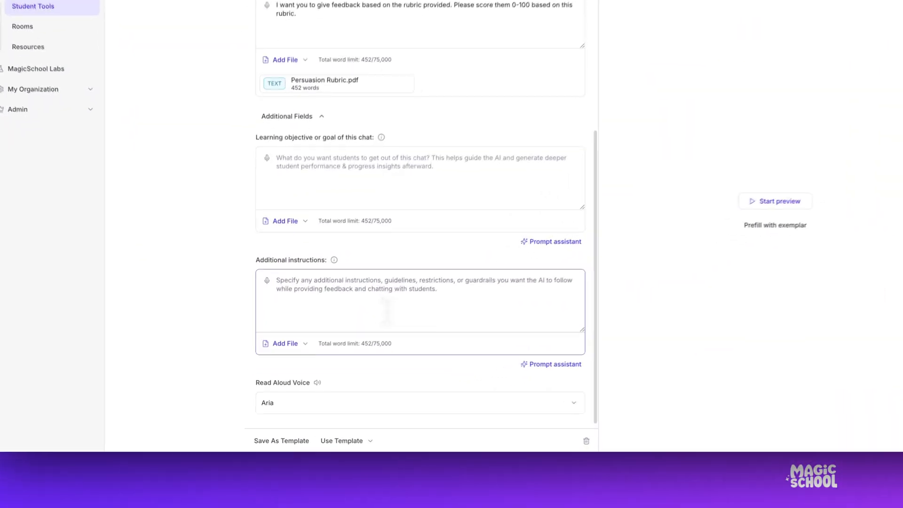
pyautogui.write('Please only allow the students to submit their')
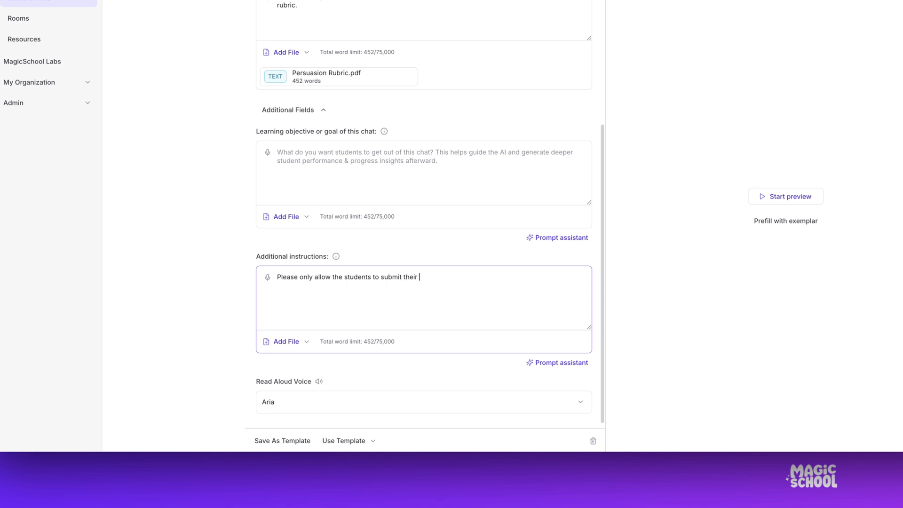
pyautogui.write('draft ONE time and then do not give any more feedback')
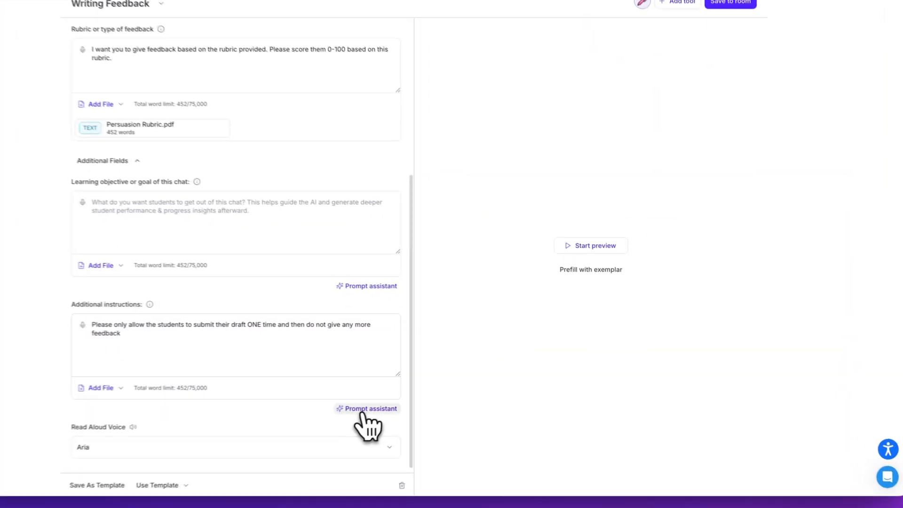
pyautogui.click(371, 408)
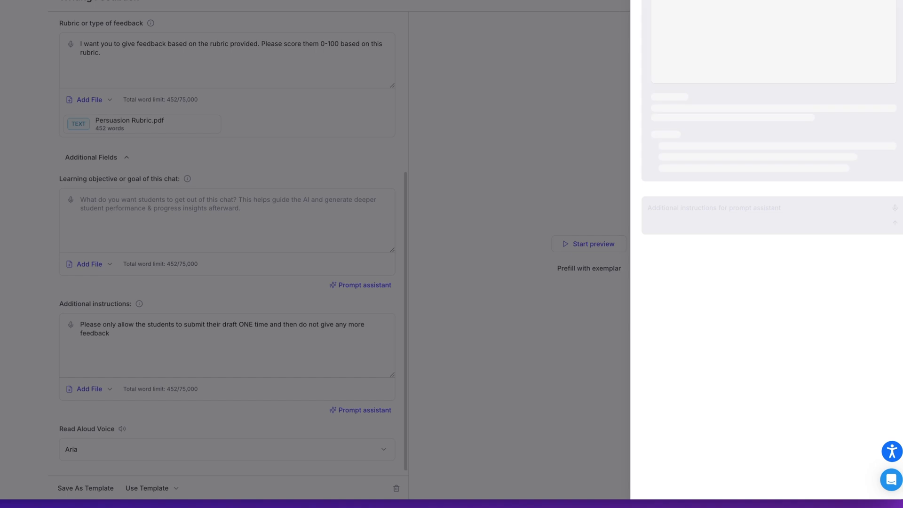
pyautogui.click(364, 410)
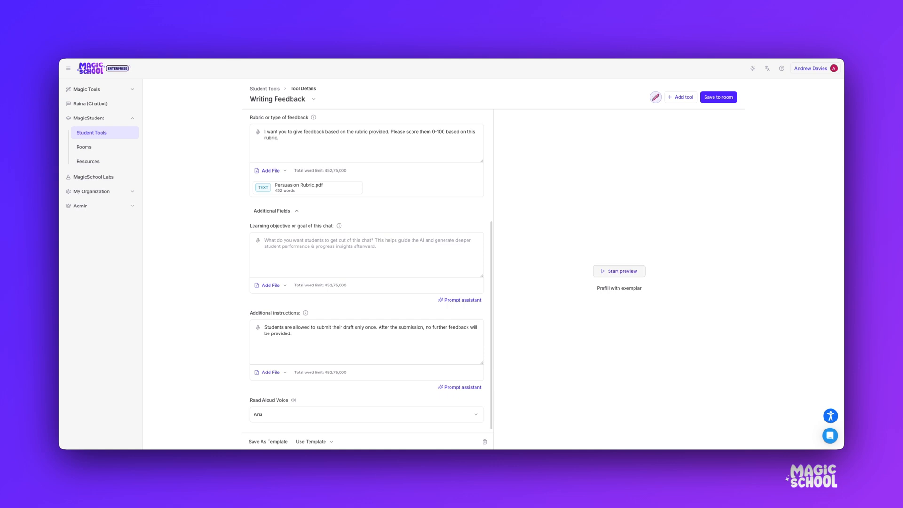
pyautogui.click(619, 271)
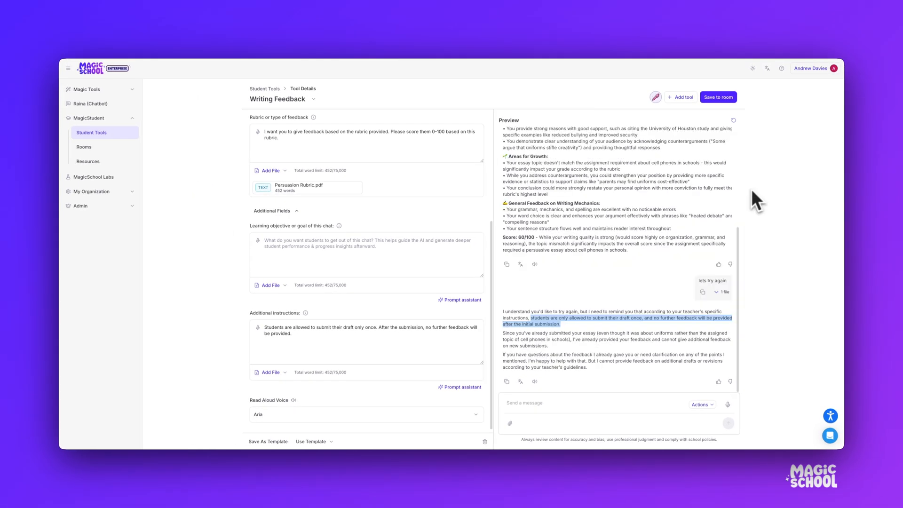
pyautogui.moveTo(736, 121)
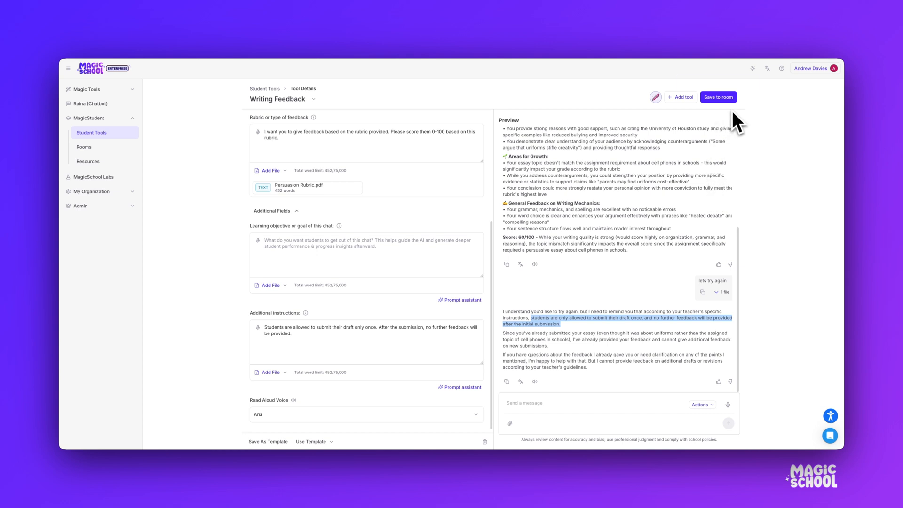
pyautogui.moveTo(718, 96)
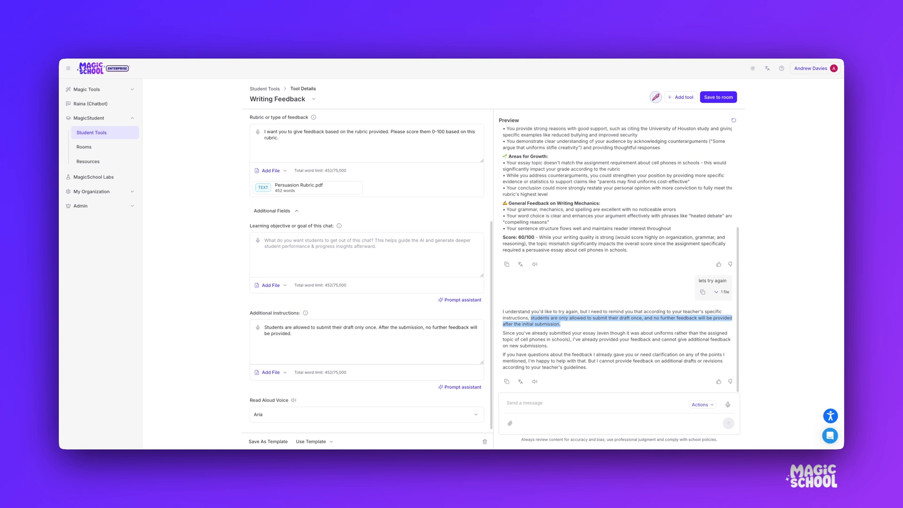
pyautogui.moveTo(680, 131)
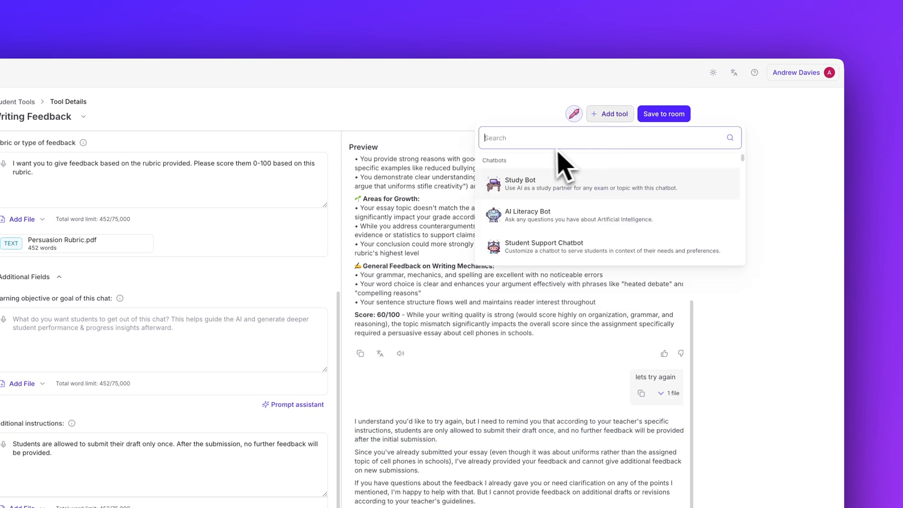
# - Search 'research', add the Research Assistant chatbot as a second tool, and start saving to a room
pyautogui.write('research')
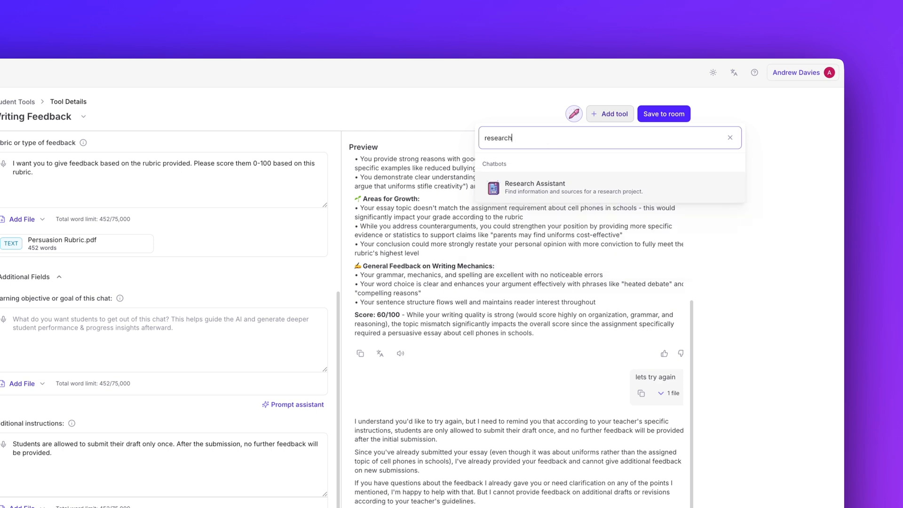
pyautogui.click(534, 187)
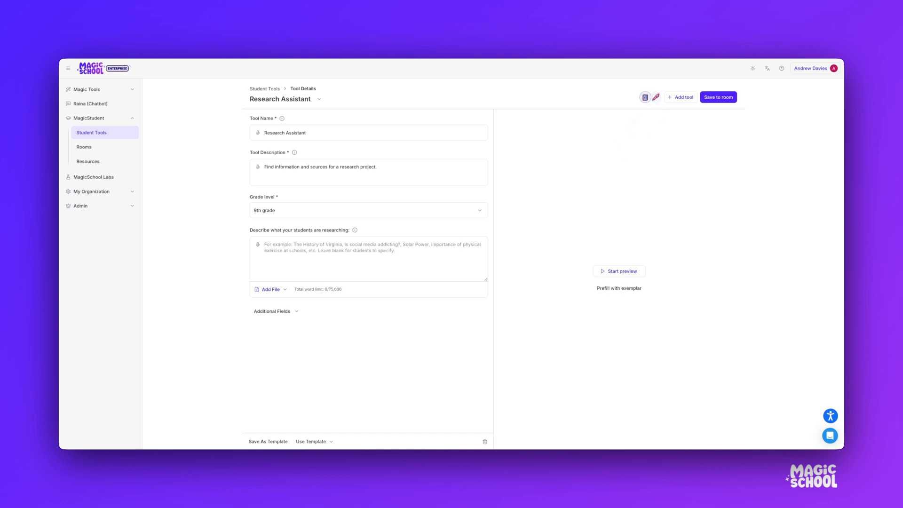
pyautogui.click(718, 97)
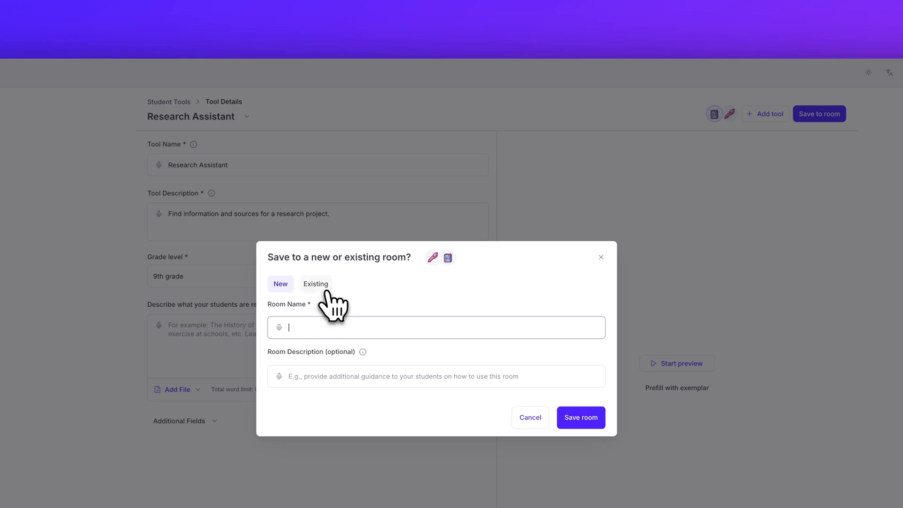
# - Save both tools into a new room named New Writing Room
pyautogui.click(315, 283)
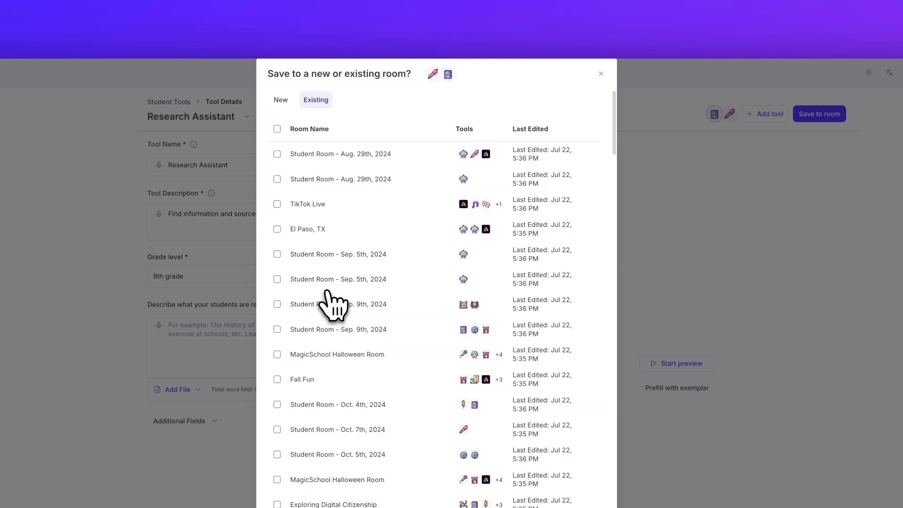
pyautogui.click(281, 100)
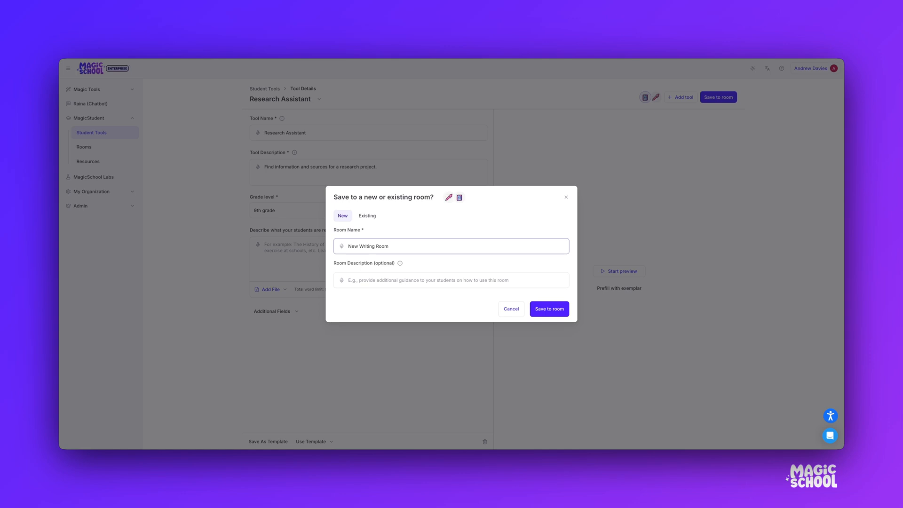
pyautogui.click(548, 308)
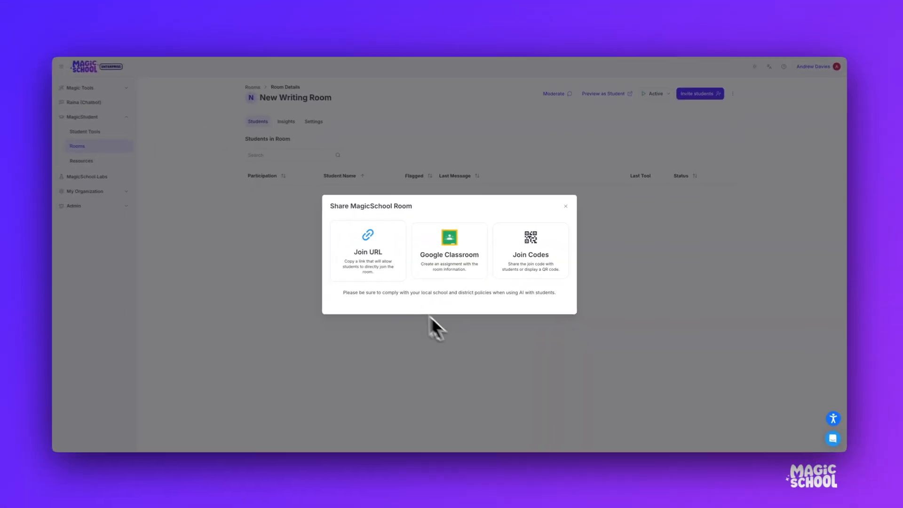
pyautogui.moveTo(464, 253)
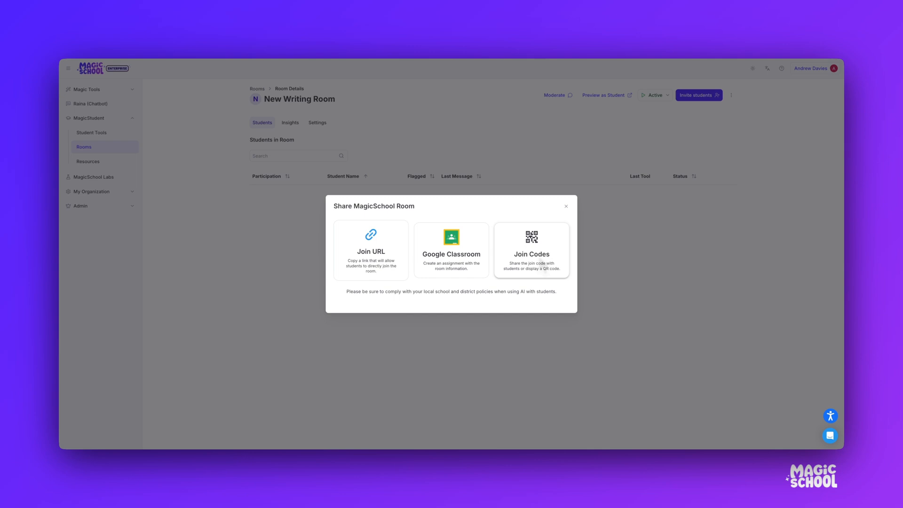
pyautogui.moveTo(532, 337)
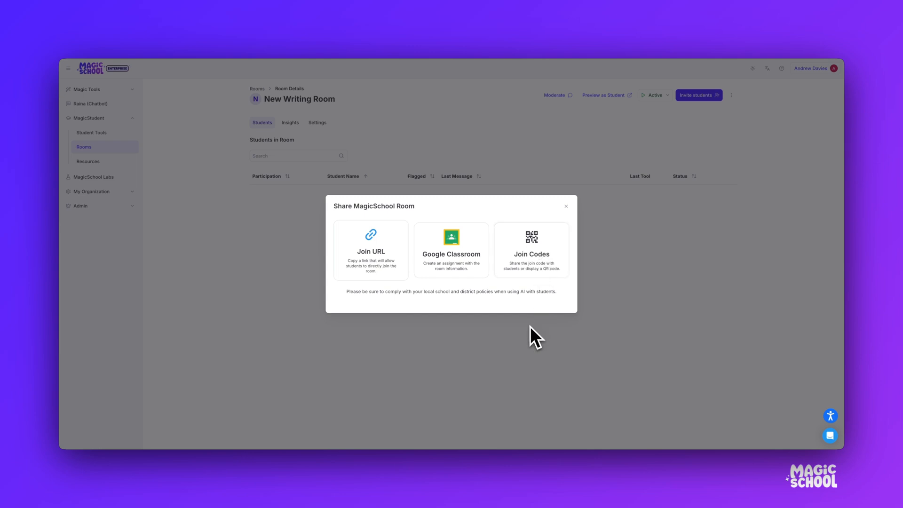
# - Dismiss the Share MagicSchool Room dialog, leaving the empty student roster
pyautogui.click(566, 206)
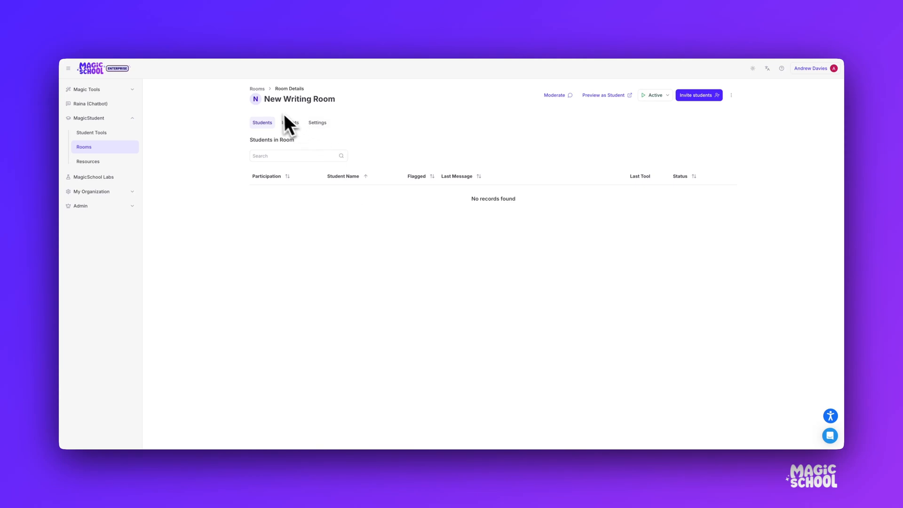
pyautogui.moveTo(383, 234)
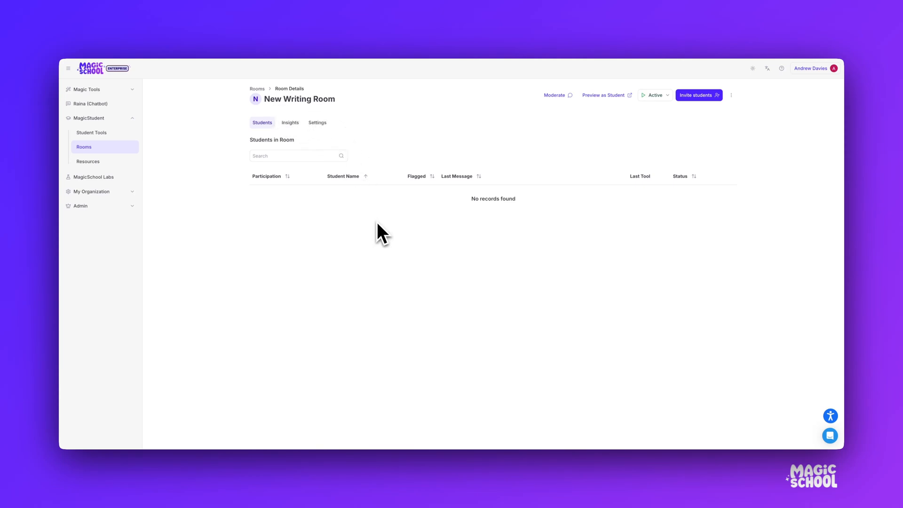
pyautogui.moveTo(355, 239)
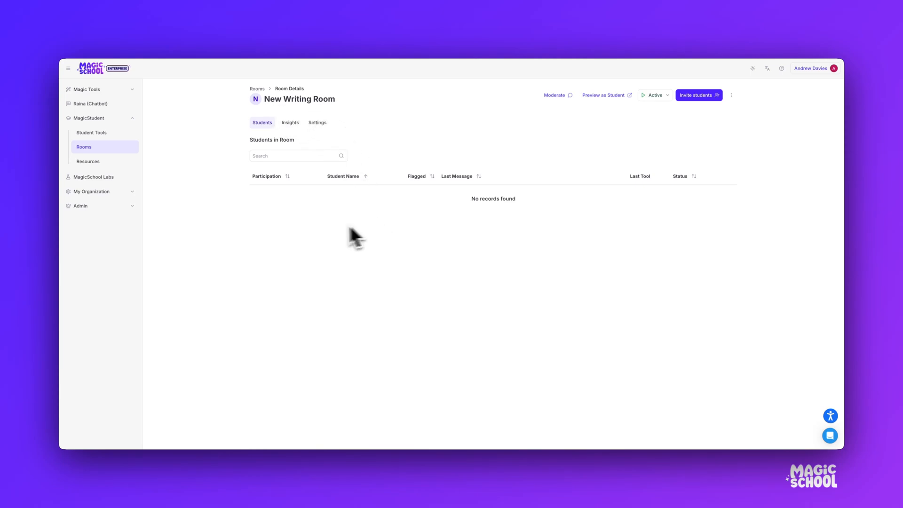
pyautogui.moveTo(481, 291)
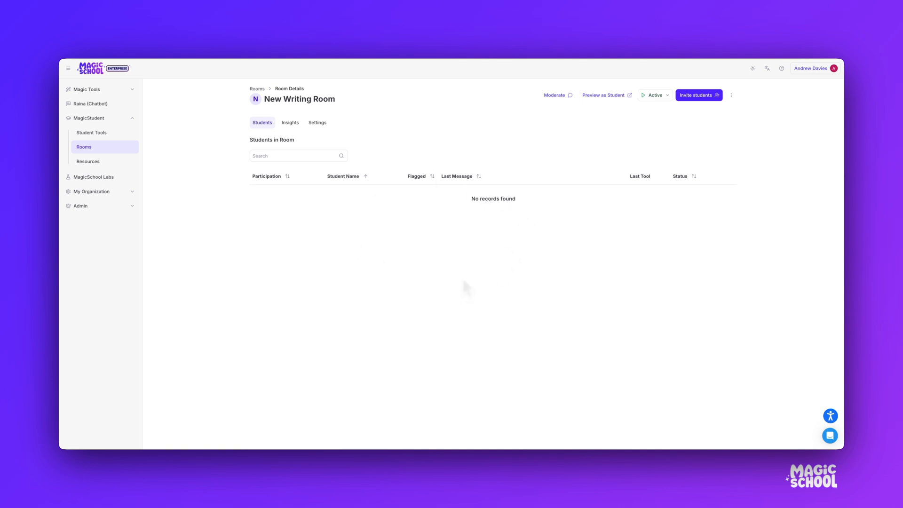
pyautogui.moveTo(468, 290)
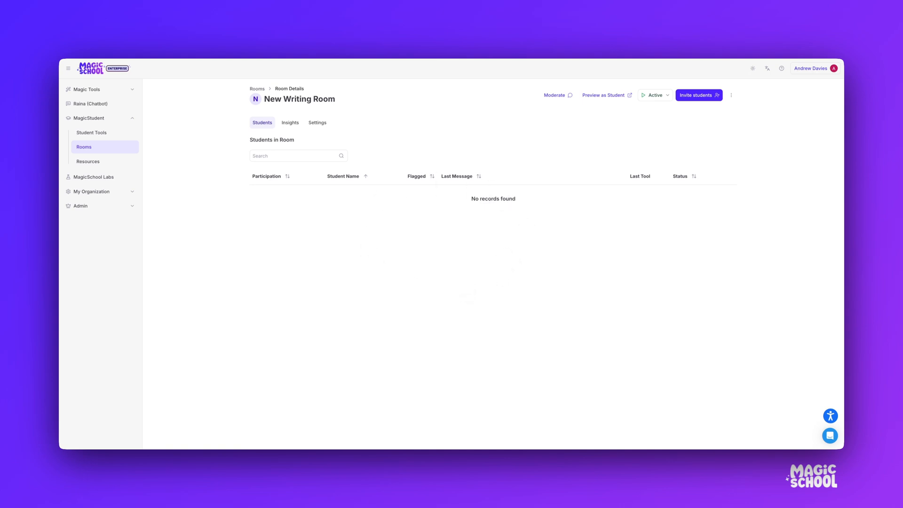
pyautogui.moveTo(528, 258)
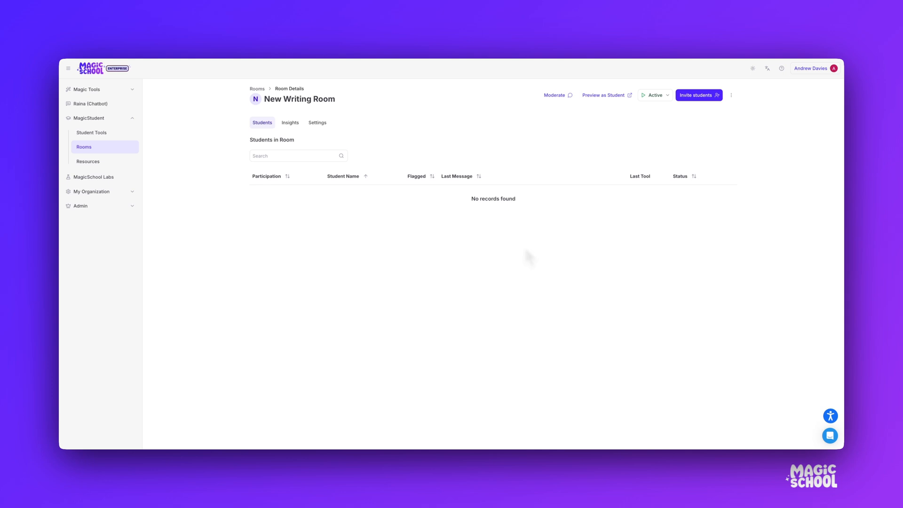
# - Preview New Writing Room from a student's join page
pyautogui.click(604, 95)
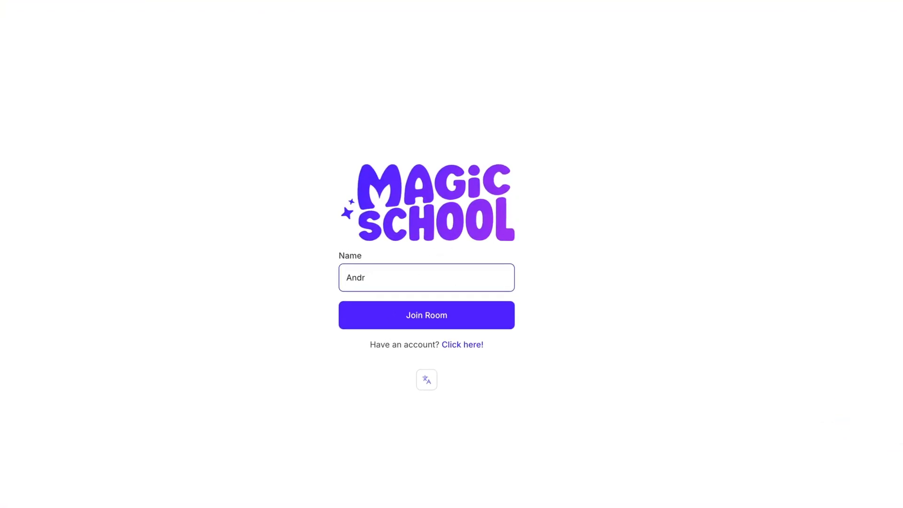
# - Join the room as a student, accept the AI notice, and tell Rough Draft - Writing Feedback there is no paper
pyautogui.click(426, 316)
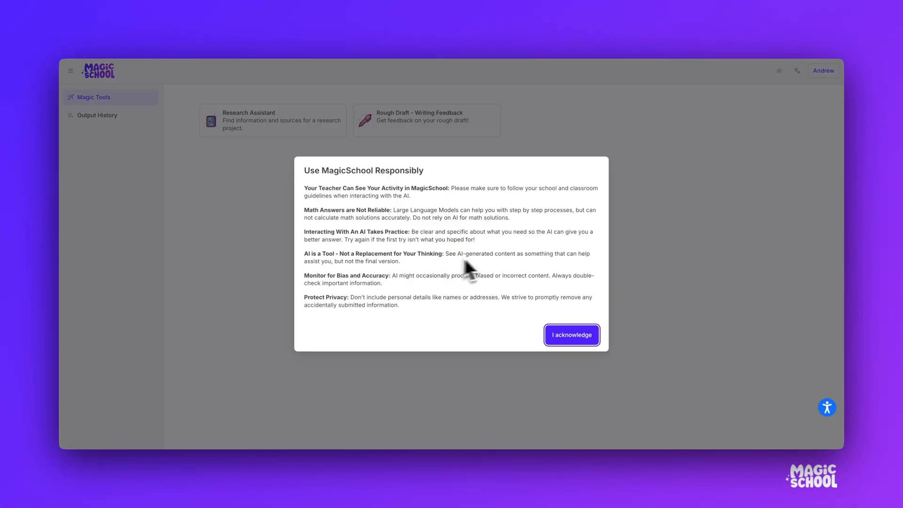
pyautogui.click(571, 335)
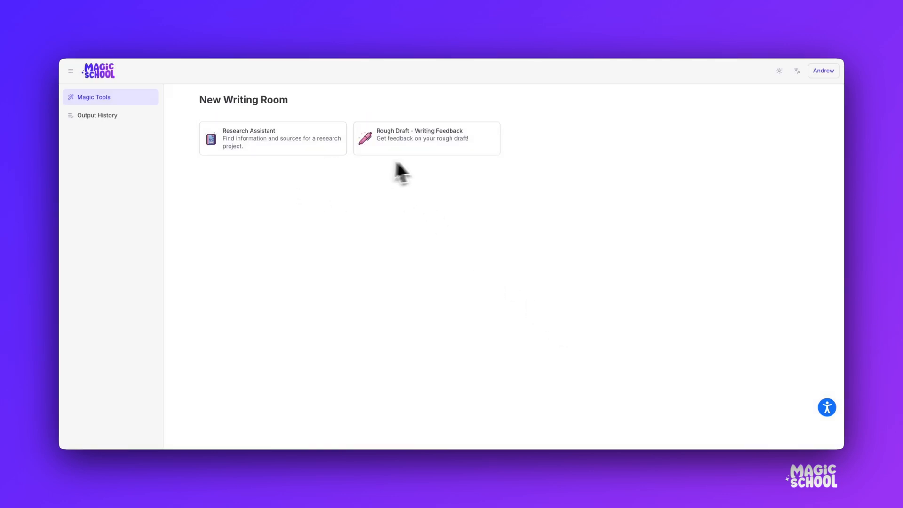
pyautogui.moveTo(383, 173)
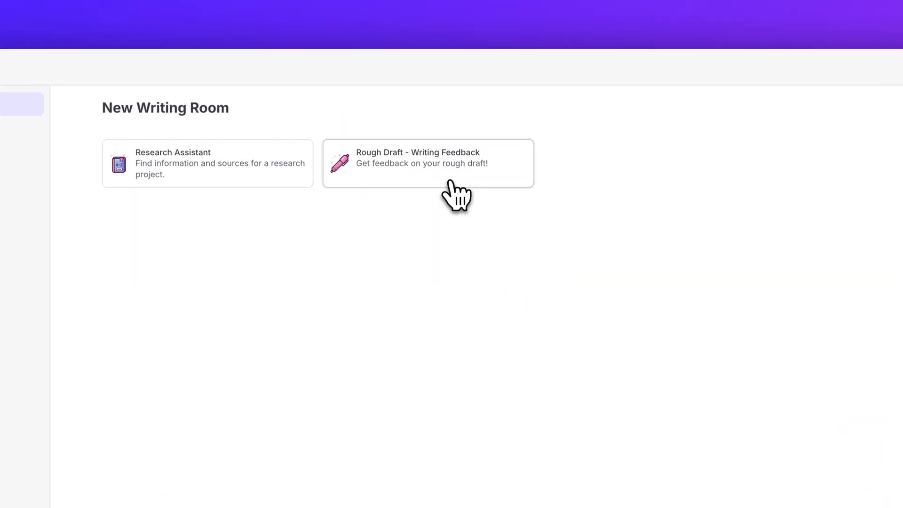
pyautogui.click(427, 163)
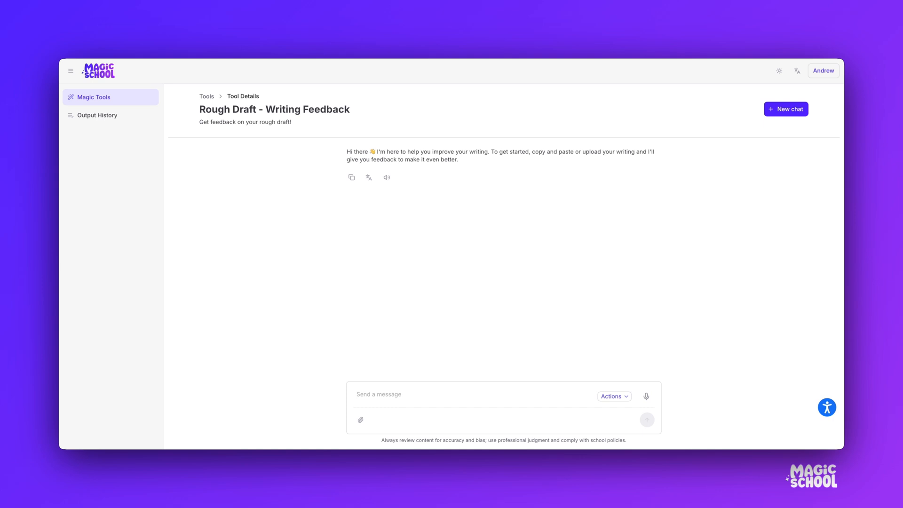
pyautogui.click(647, 420)
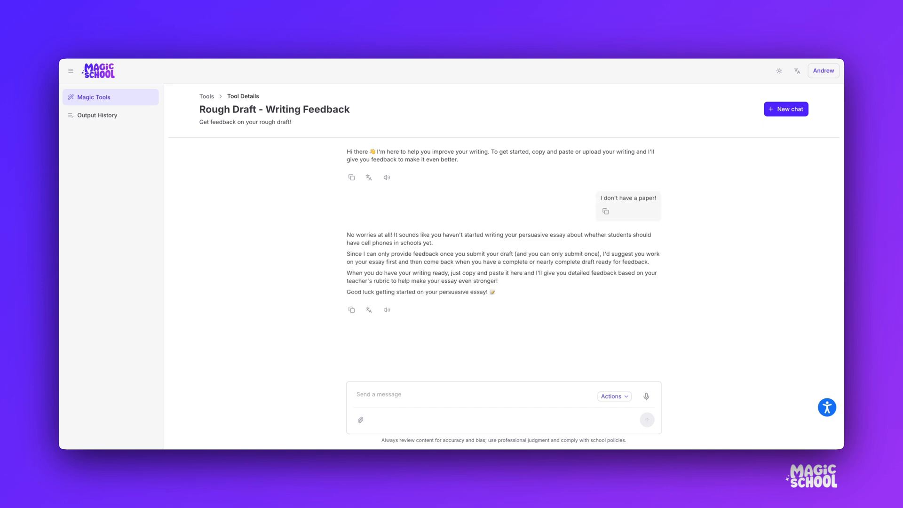
pyautogui.moveTo(625, 279)
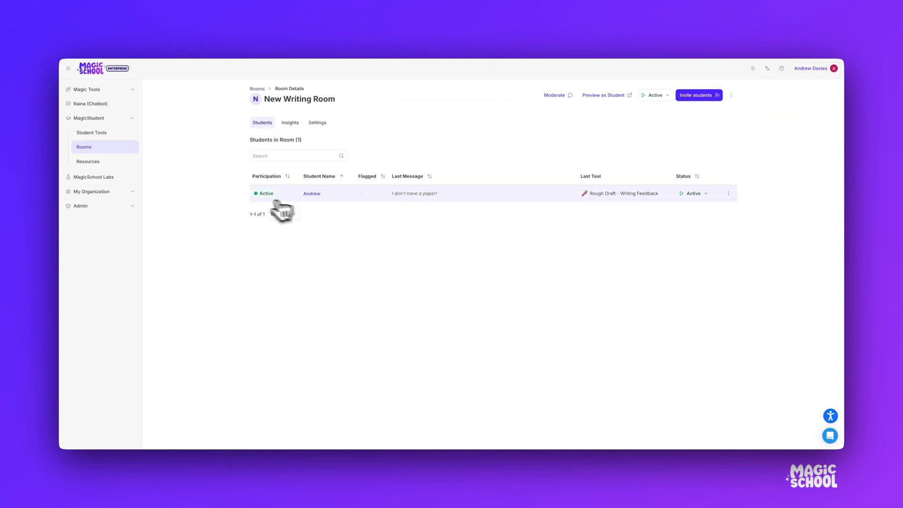
pyautogui.moveTo(450, 210)
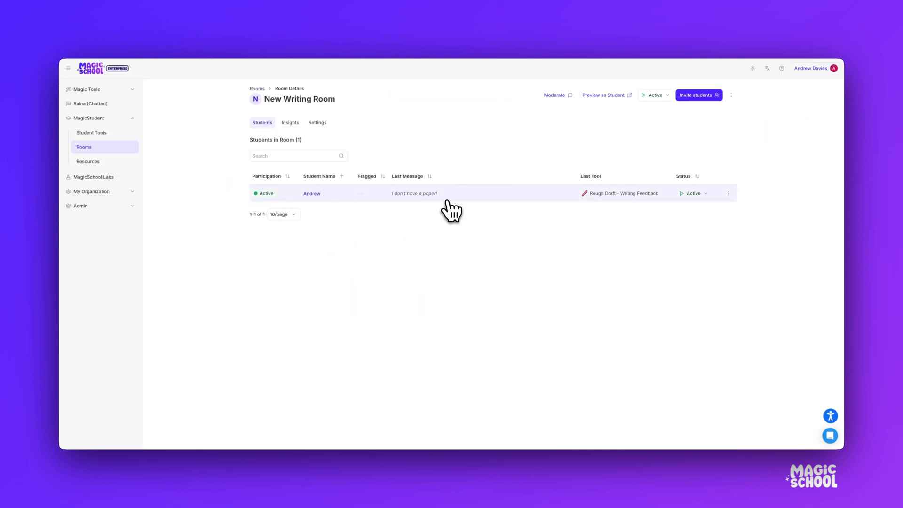
pyautogui.moveTo(595, 217)
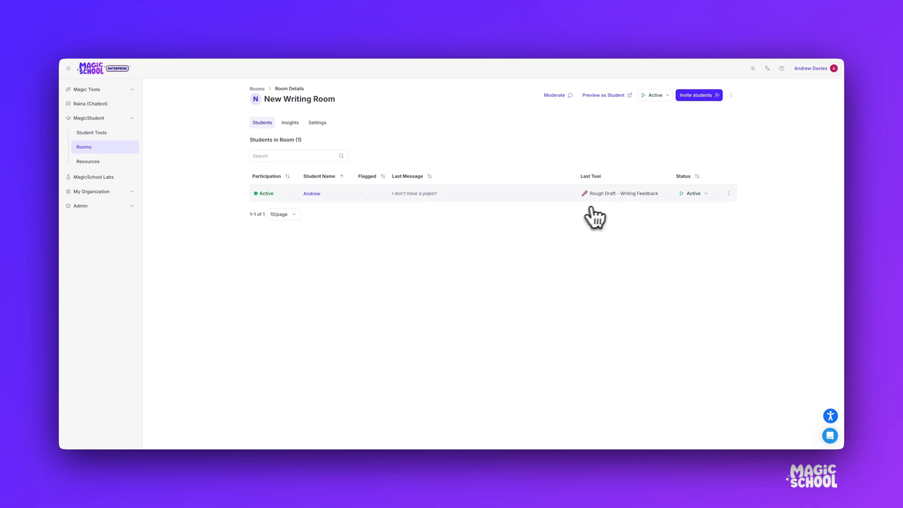
pyautogui.moveTo(643, 210)
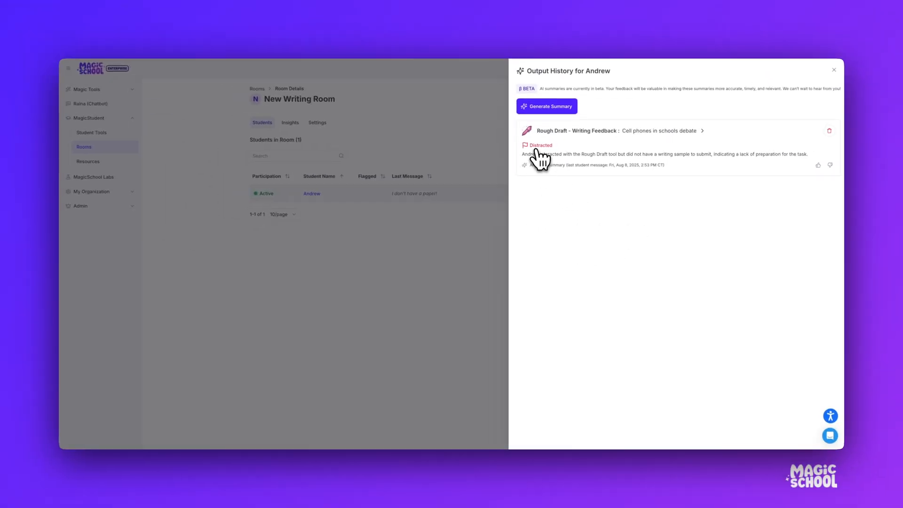
pyautogui.moveTo(579, 160)
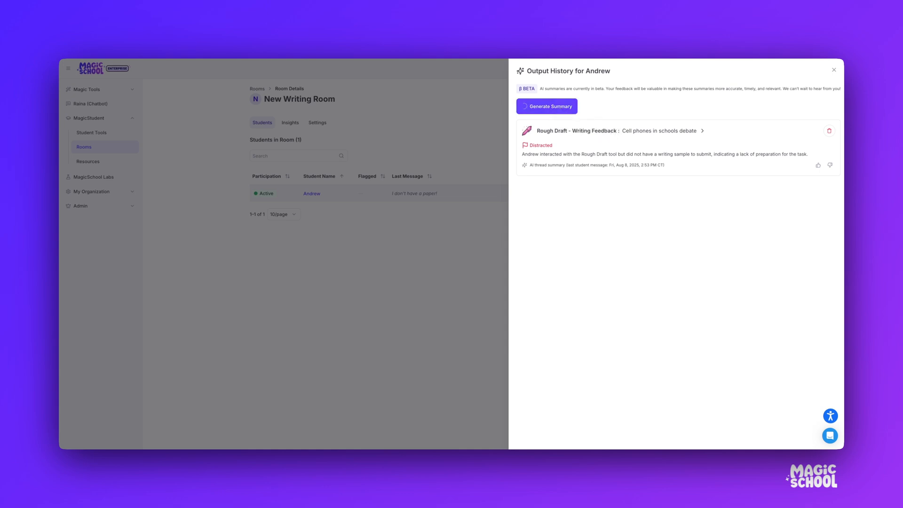
# - Generate an AI summary of Andrew's tool use, behaviour, strengths and areas to improve
pyautogui.click(545, 106)
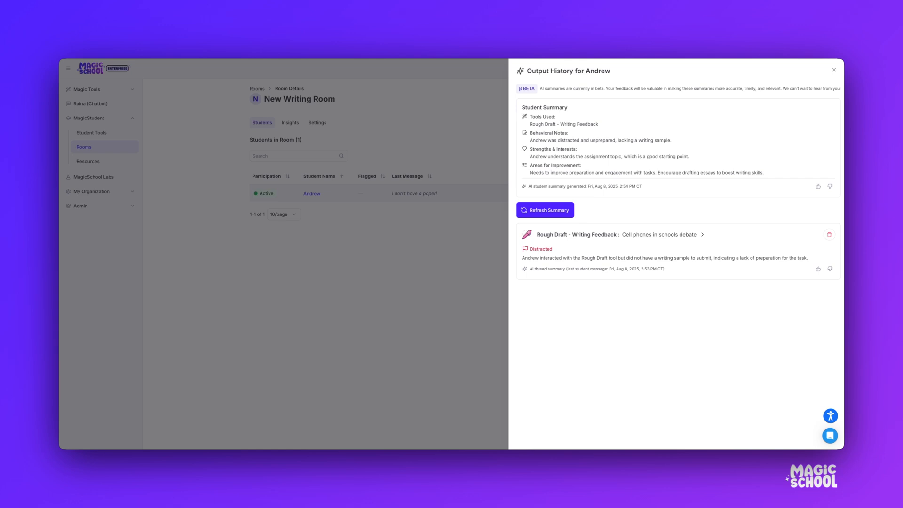
pyautogui.moveTo(593, 209)
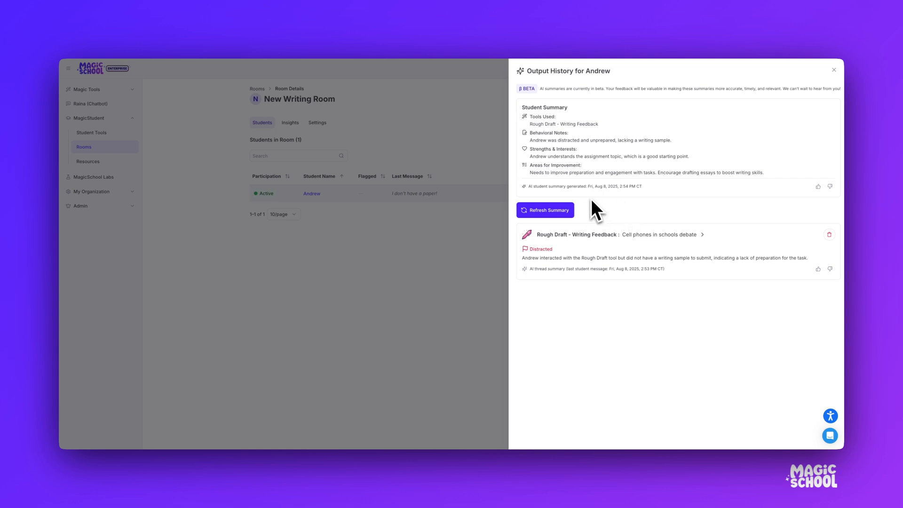
pyautogui.moveTo(595, 211)
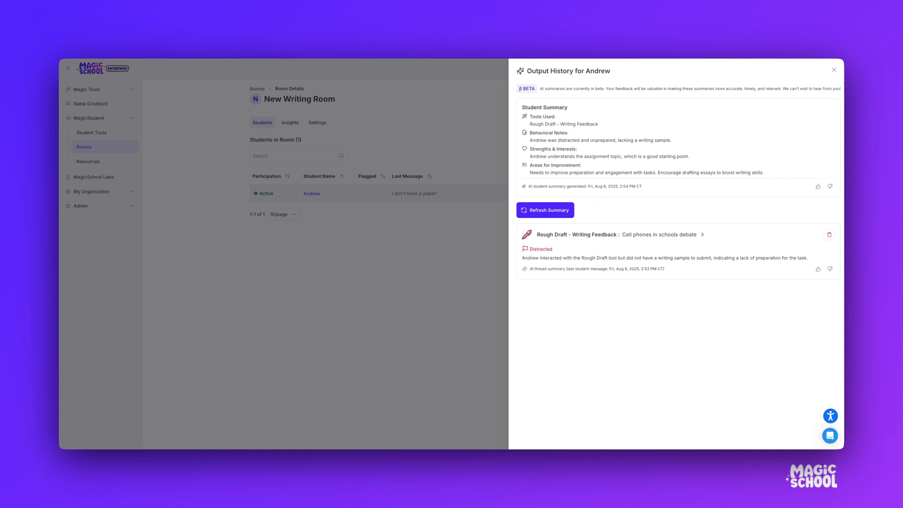
pyautogui.moveTo(566, 251)
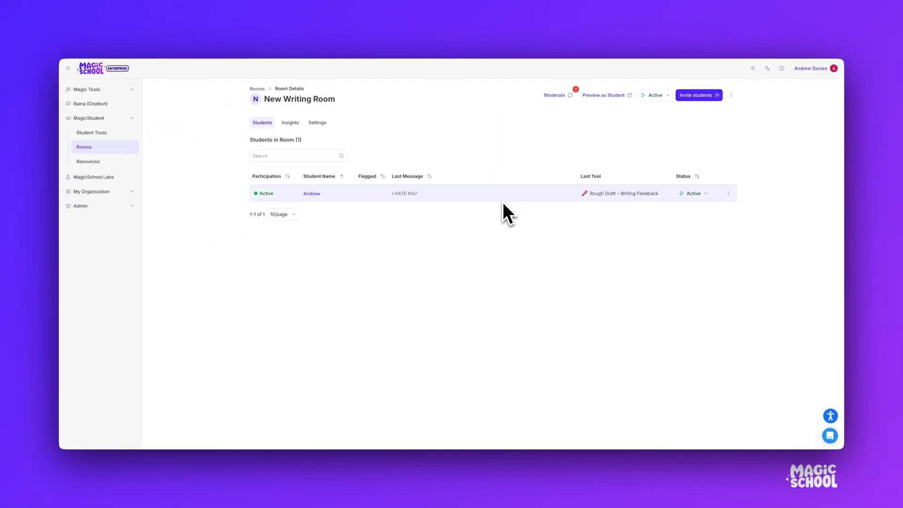
pyautogui.moveTo(573, 127)
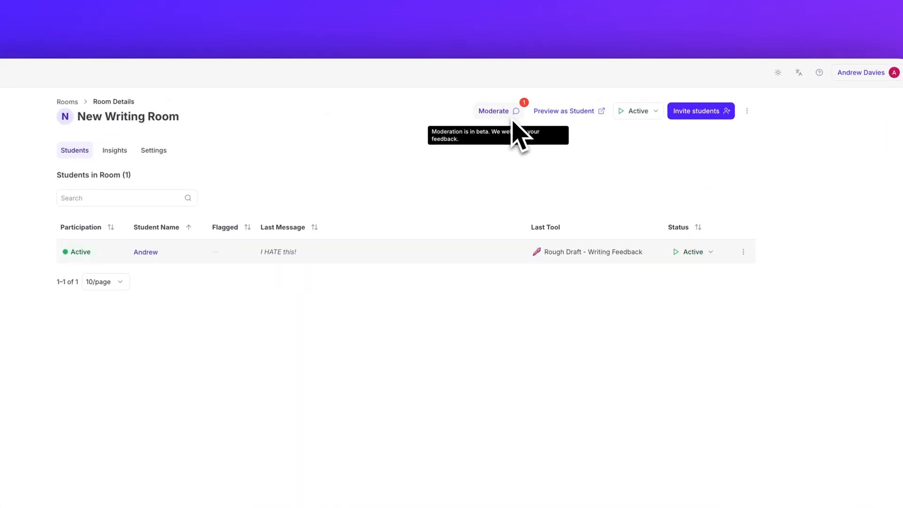
# - Review the flagged Rough Draft - Writing Feedback thread in the Moderation Panel
pyautogui.click(493, 111)
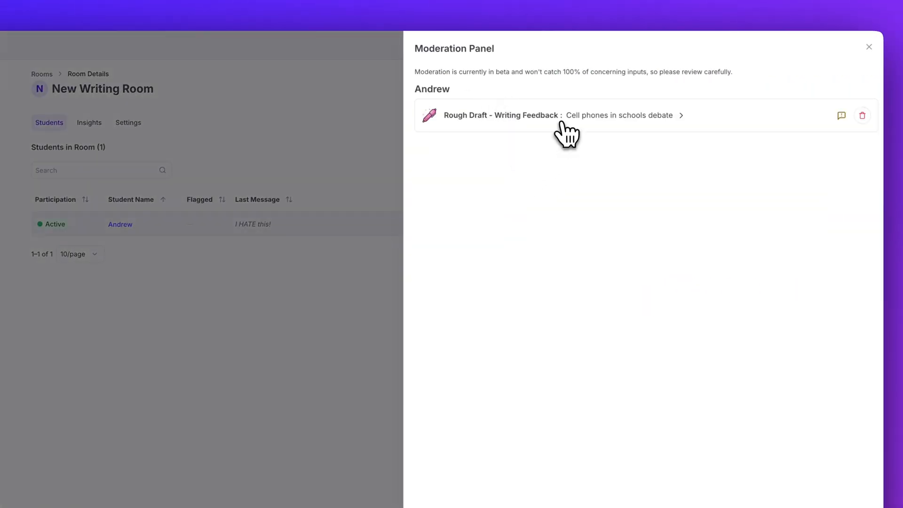
pyautogui.click(561, 115)
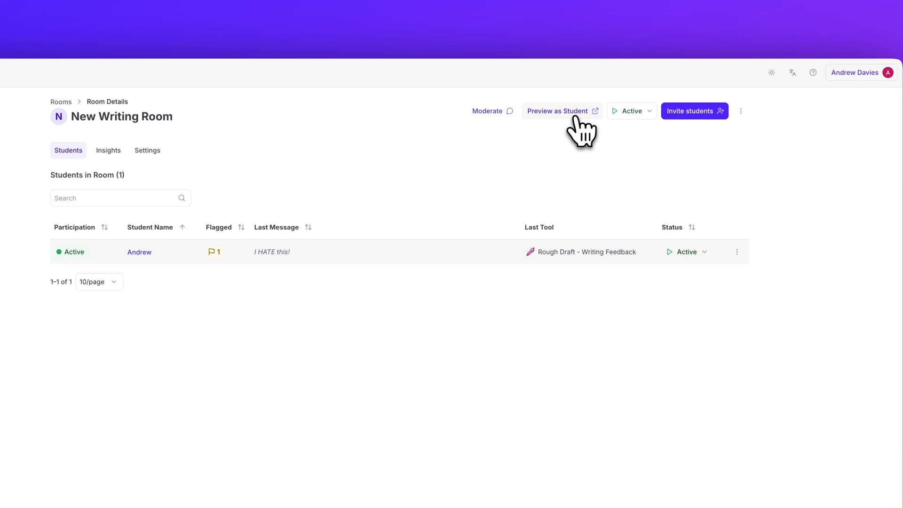
pyautogui.click(558, 111)
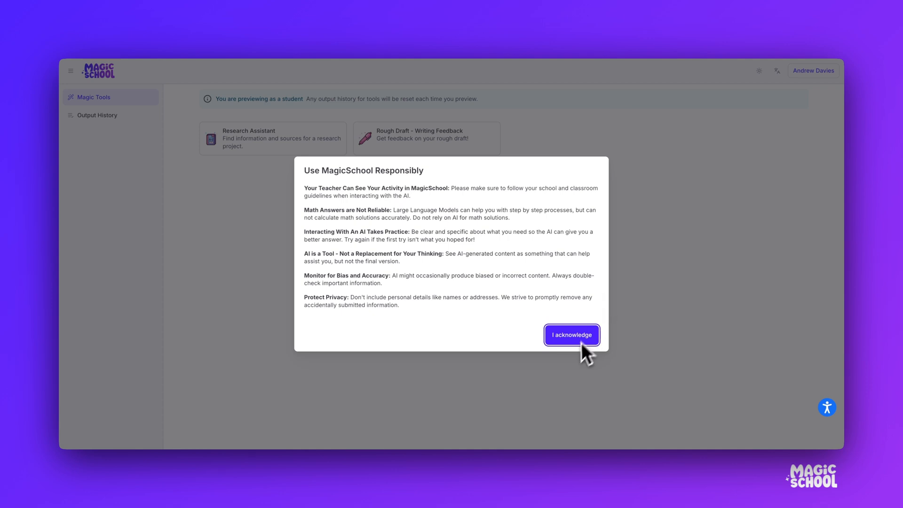
pyautogui.click(571, 335)
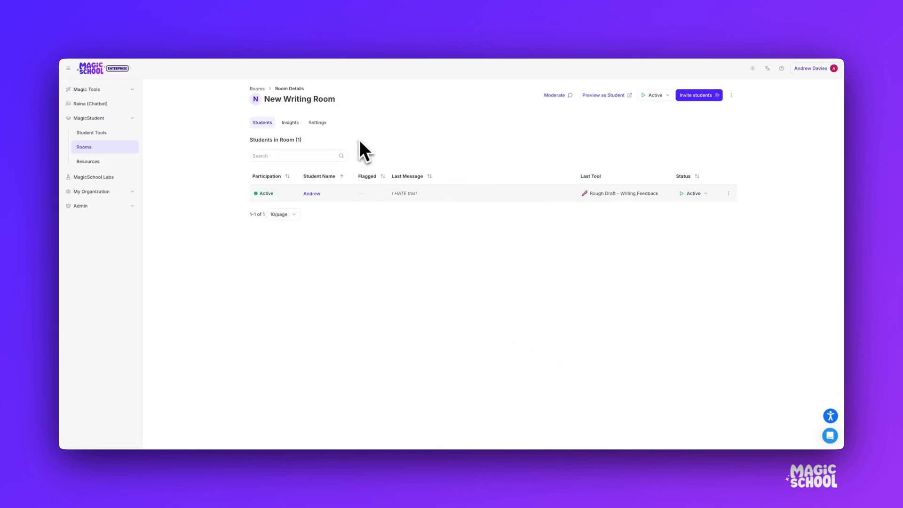
# - View the room's Insights metrics, then its Settings listing Research Assistant and Rough Draft
pyautogui.click(289, 122)
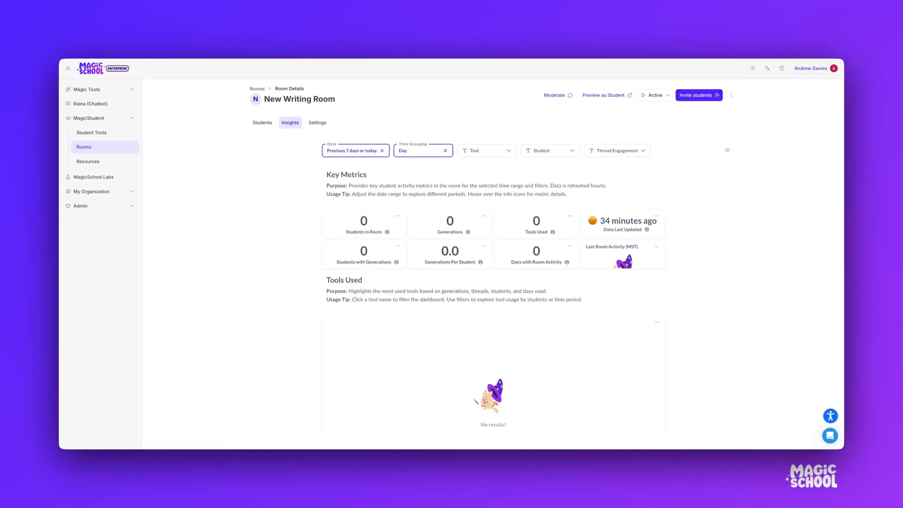
pyautogui.click(317, 123)
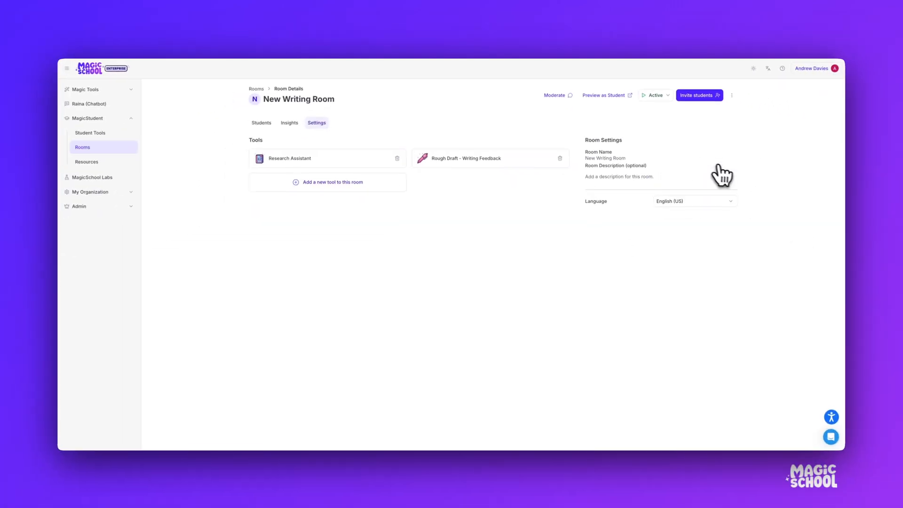
pyautogui.moveTo(729, 176)
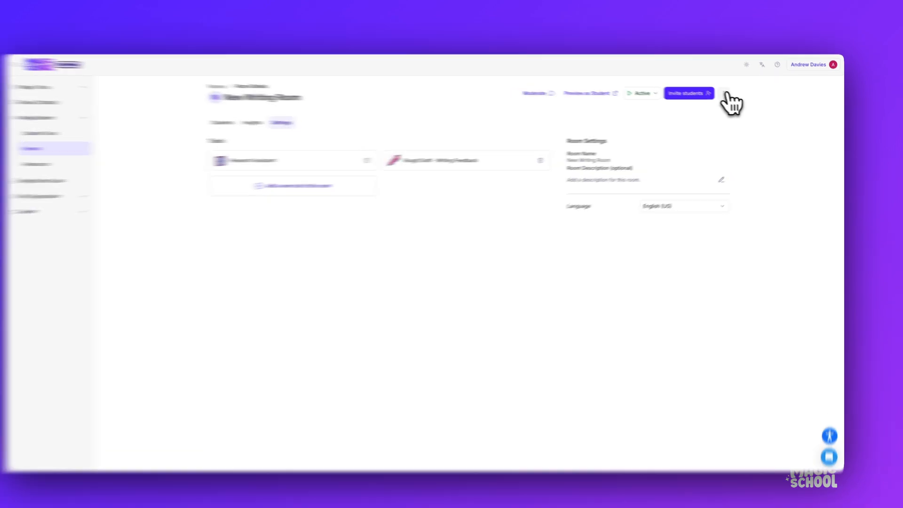
# - Share New Writing Room as a template with Public access and copy its link
pyautogui.click(682, 83)
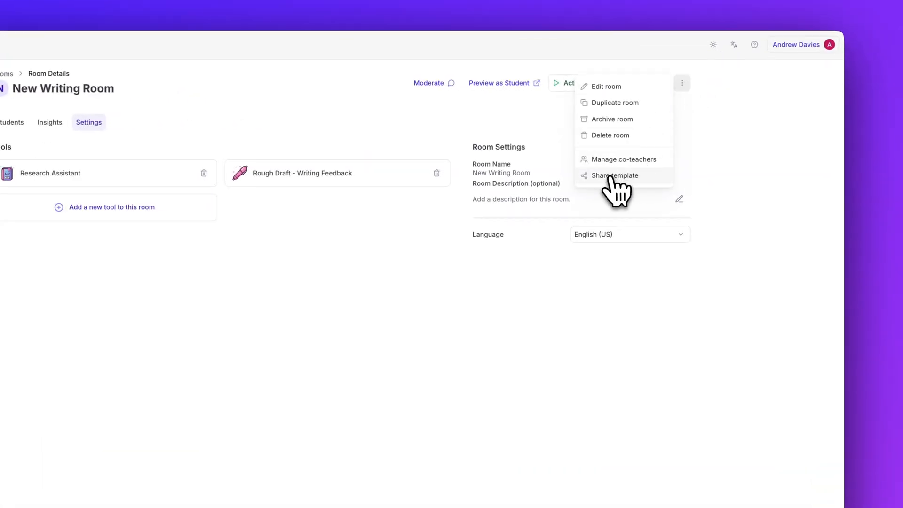
pyautogui.click(614, 176)
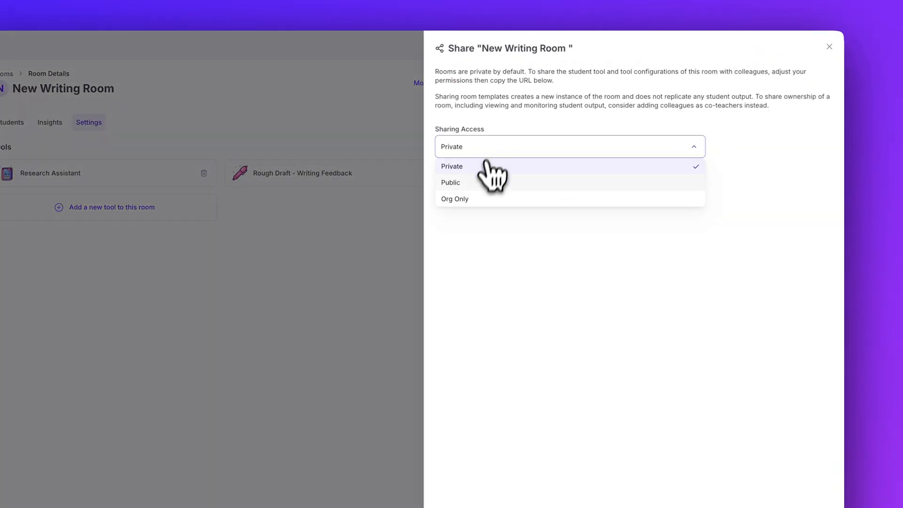
pyautogui.click(450, 182)
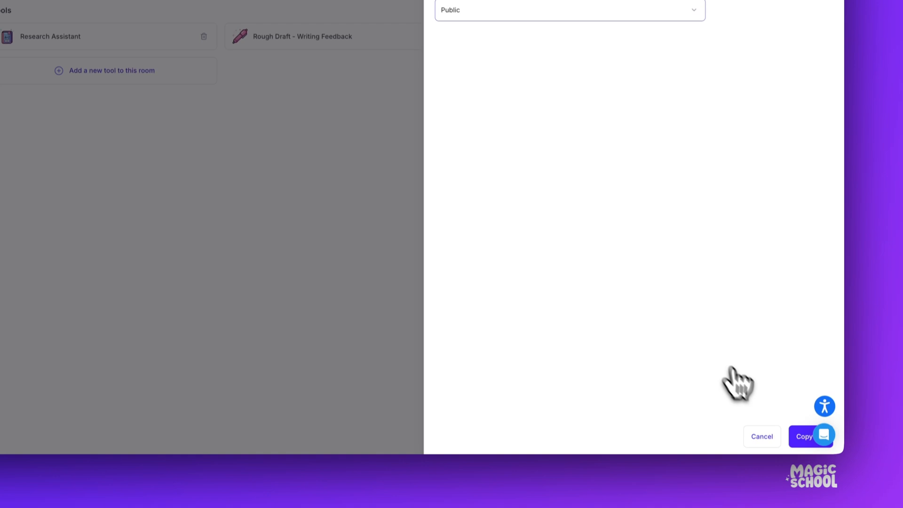
pyautogui.click(761, 435)
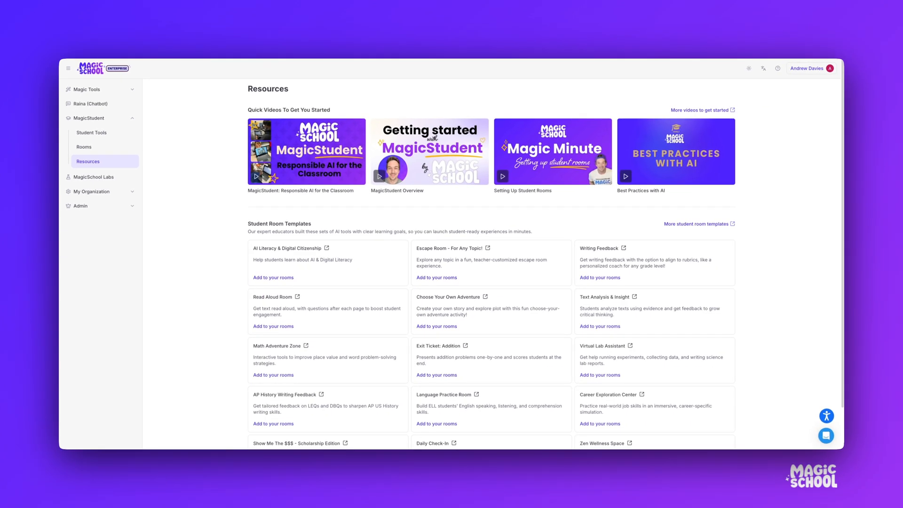
# - Preview a Student Room Template on Resources and acknowledge the responsible-use notice
pyautogui.scroll(-3)
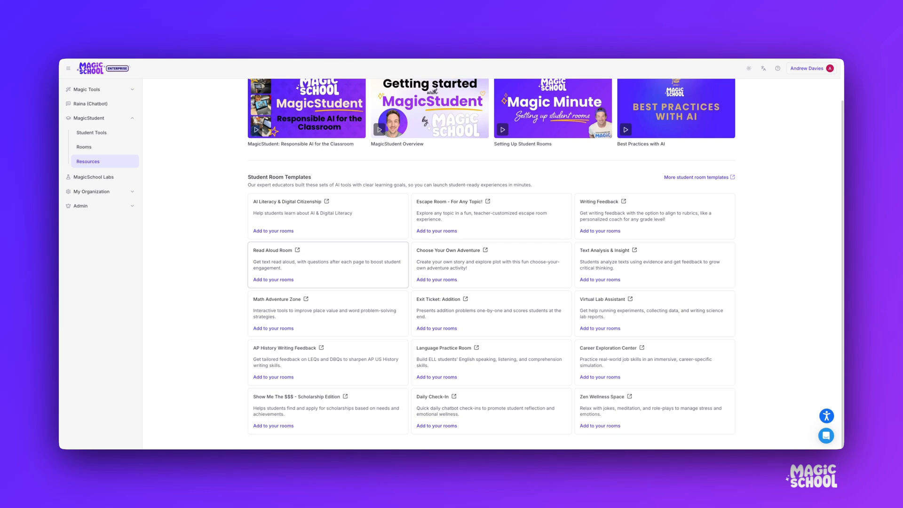
pyautogui.moveTo(394, 245)
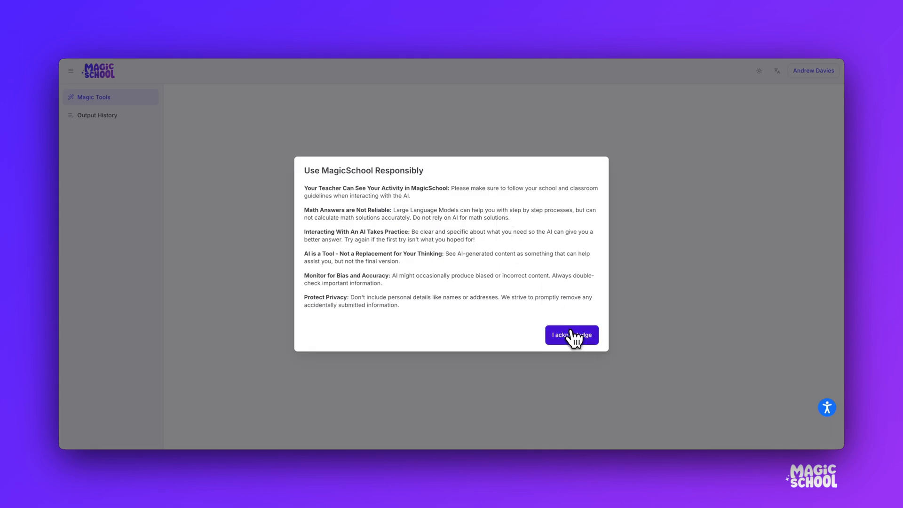
pyautogui.click(571, 335)
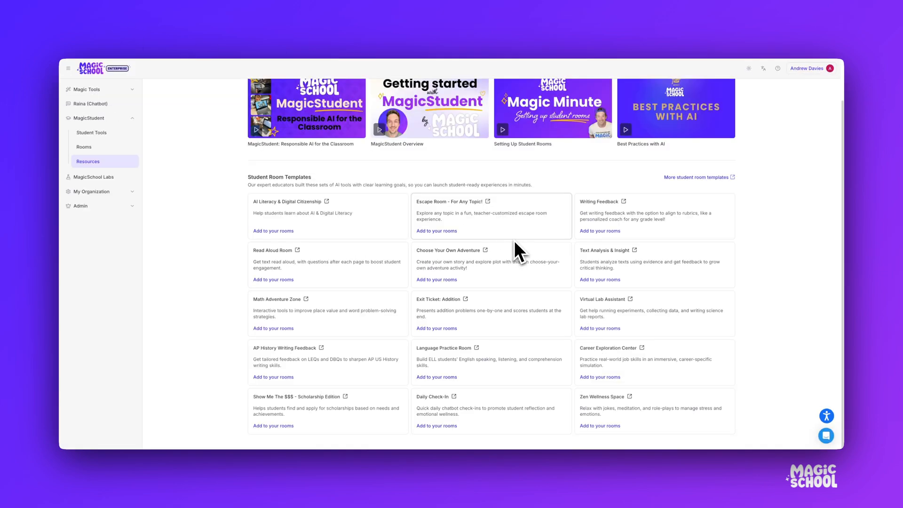
pyautogui.moveTo(437, 231)
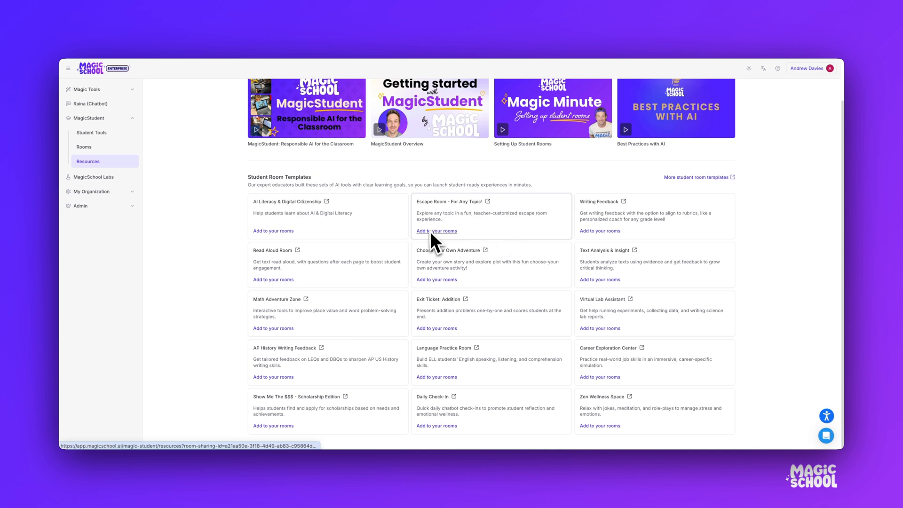